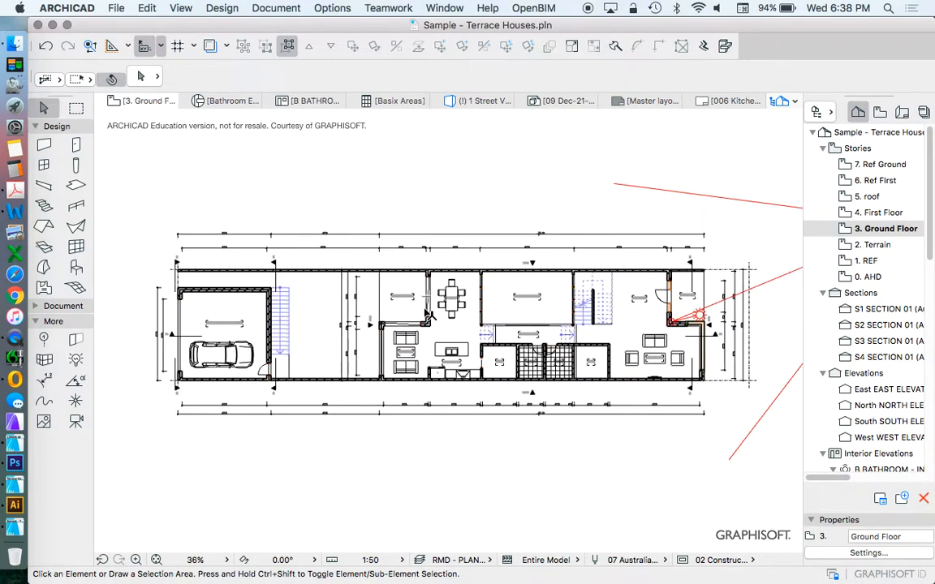
Bring up the File menu's External Content commands over the Ground Floor plan
scroll(down, 3)
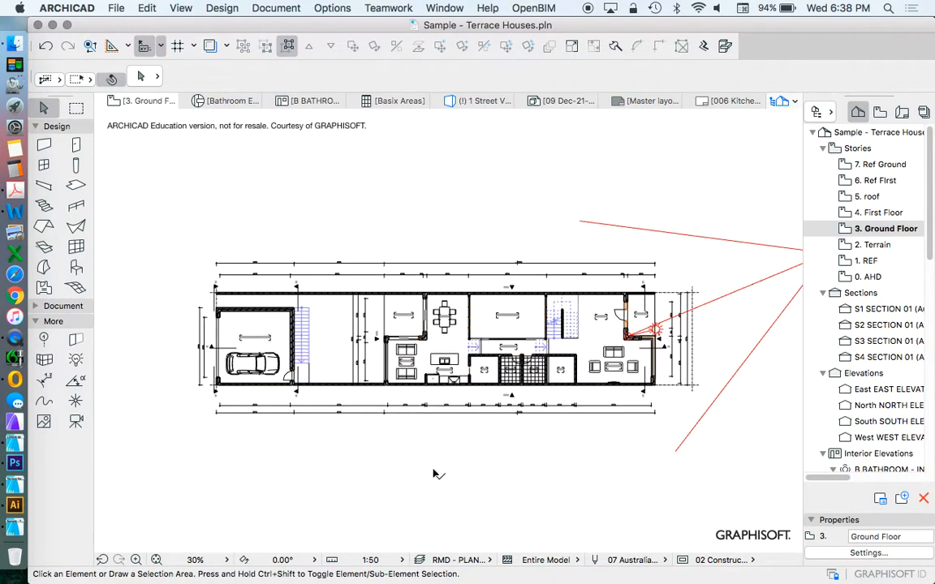
mouse_move(455, 495)
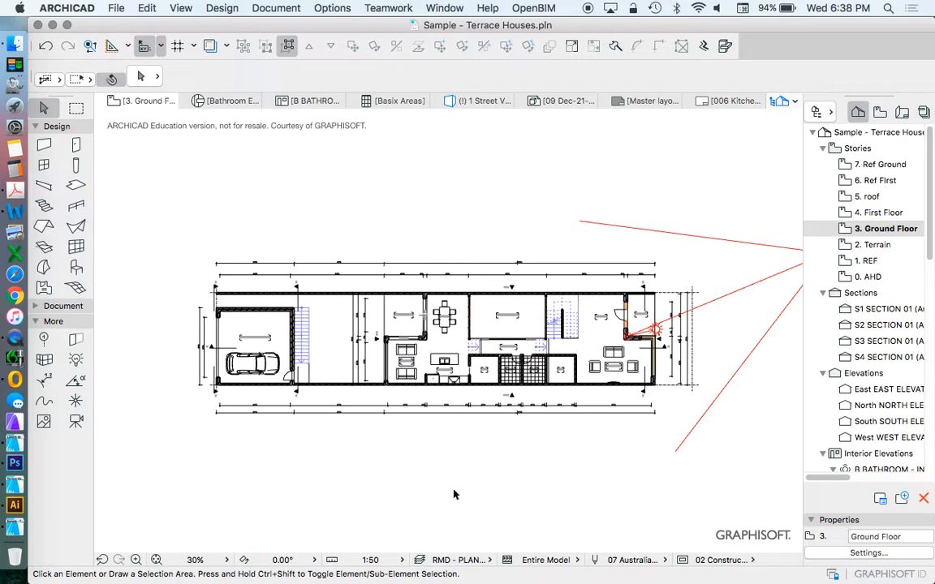
mouse_move(445, 493)
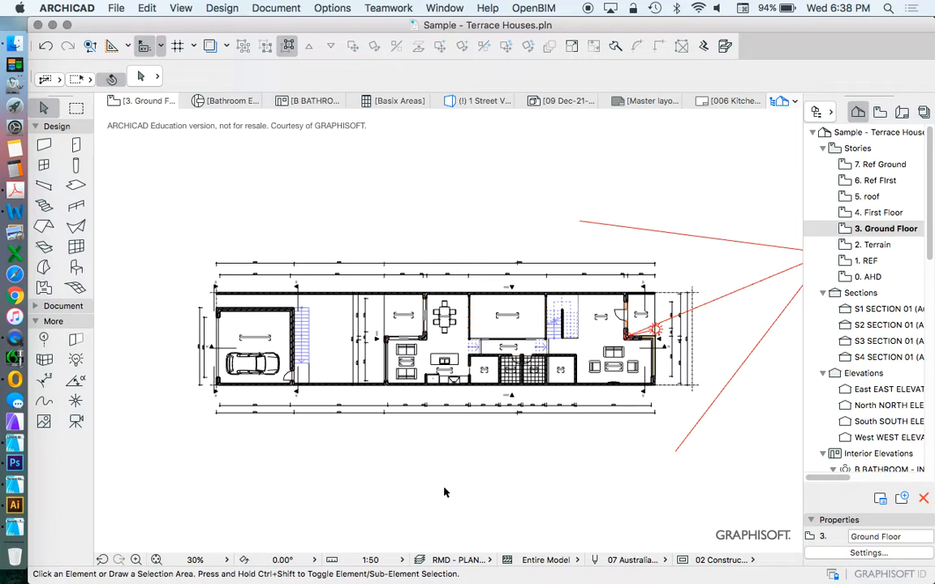
mouse_move(422, 156)
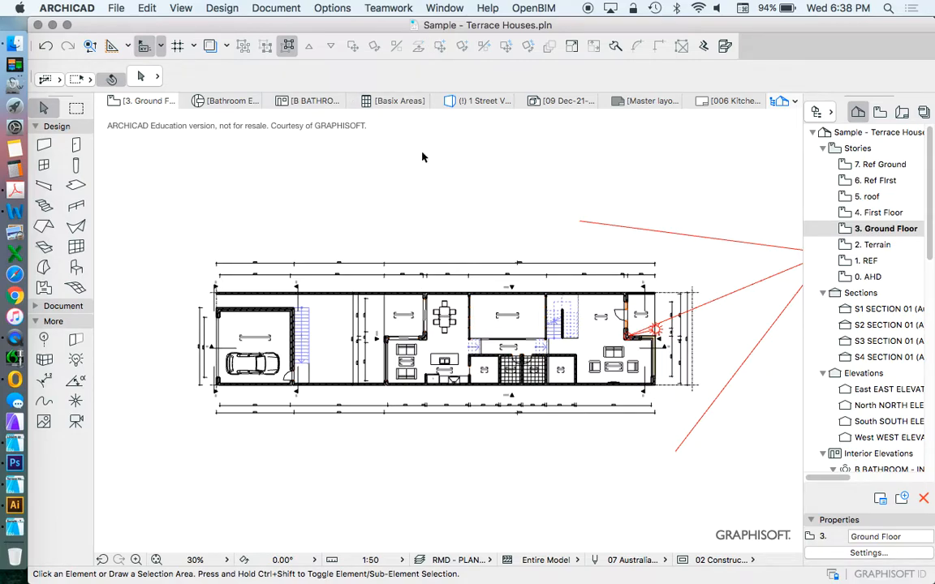
click(425, 292)
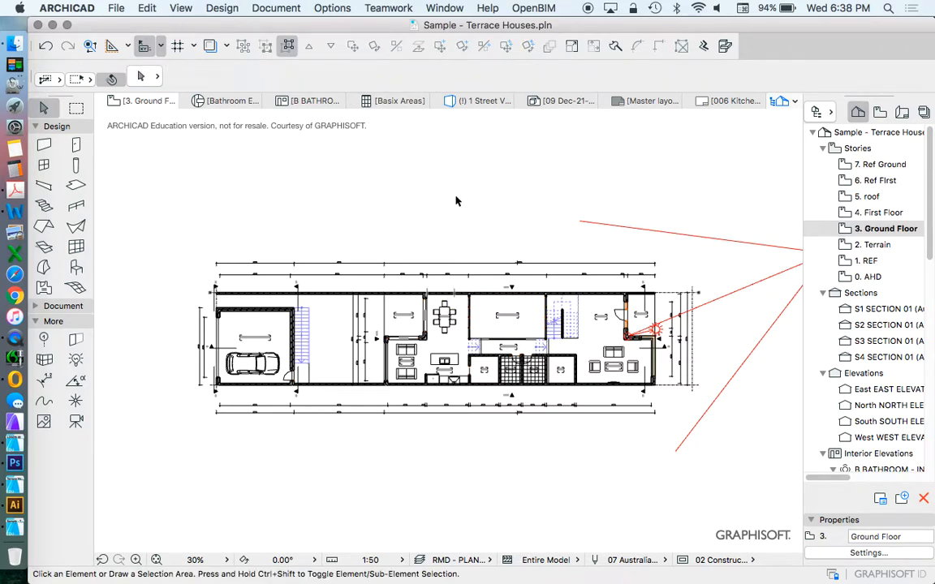
mouse_move(443, 197)
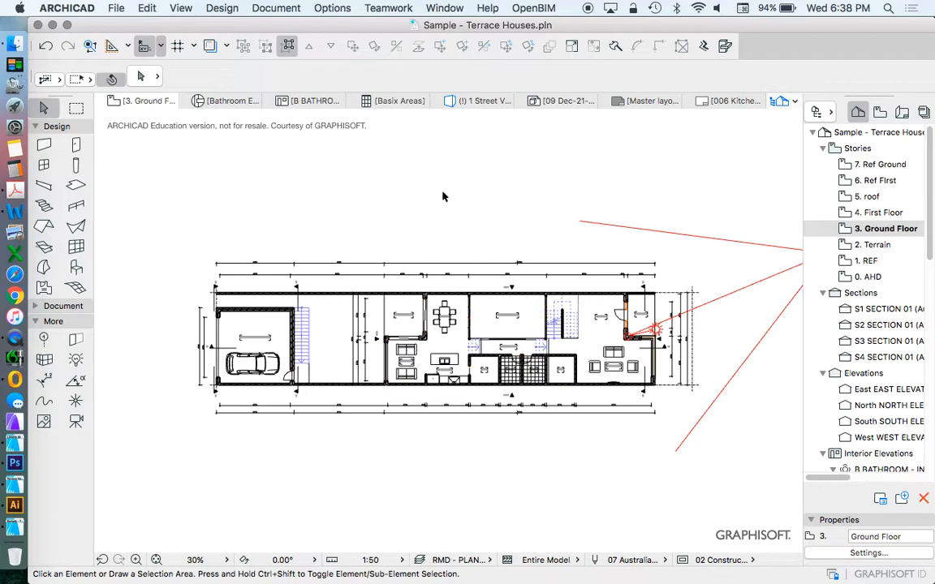
click(117, 8)
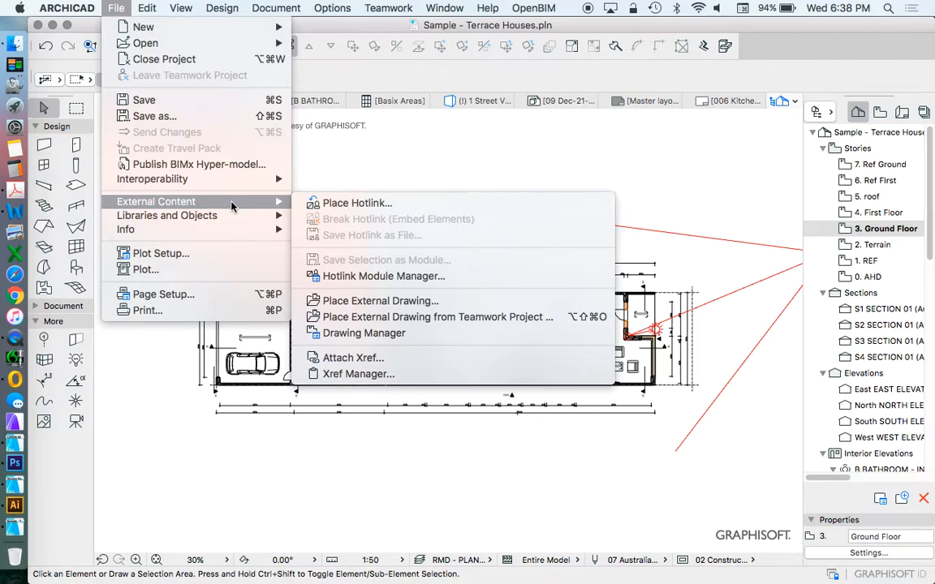
mouse_move(357, 203)
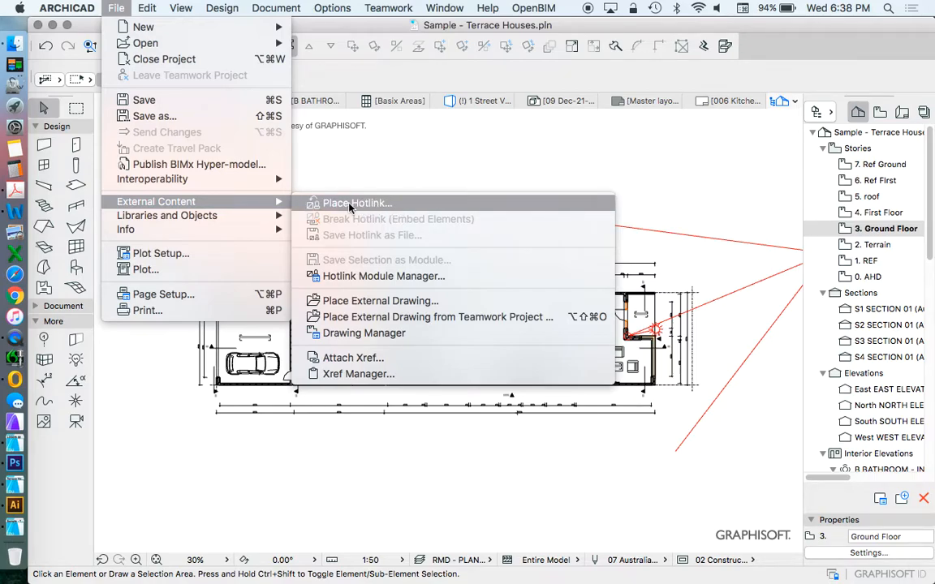
mouse_move(360, 207)
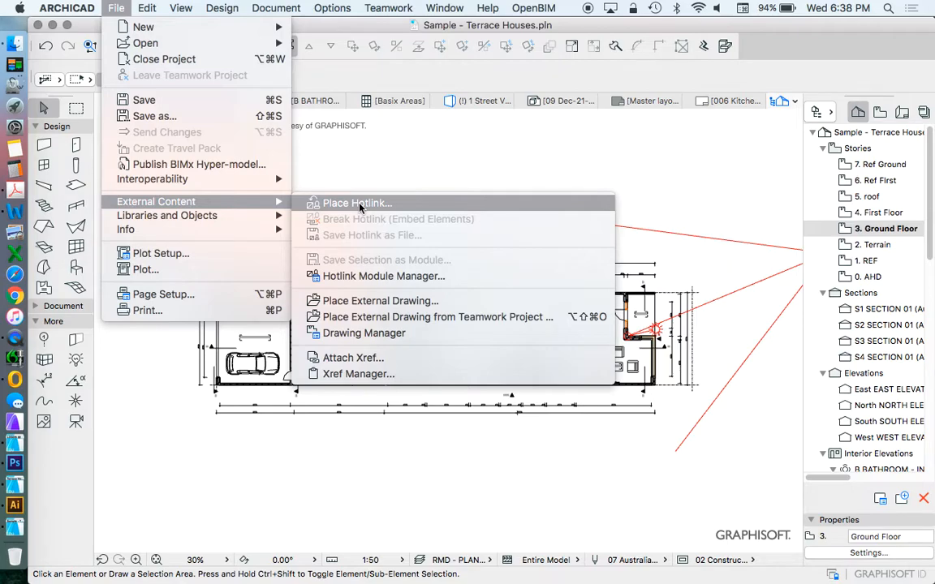
Start Place Hotlink, show the empty module list and reach the New Module choices
click(357, 203)
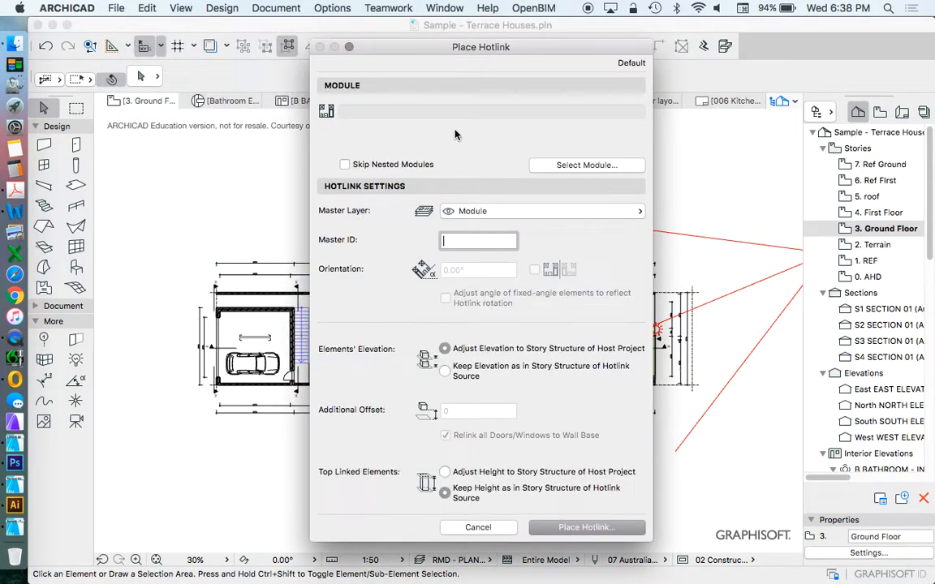
mouse_move(586, 165)
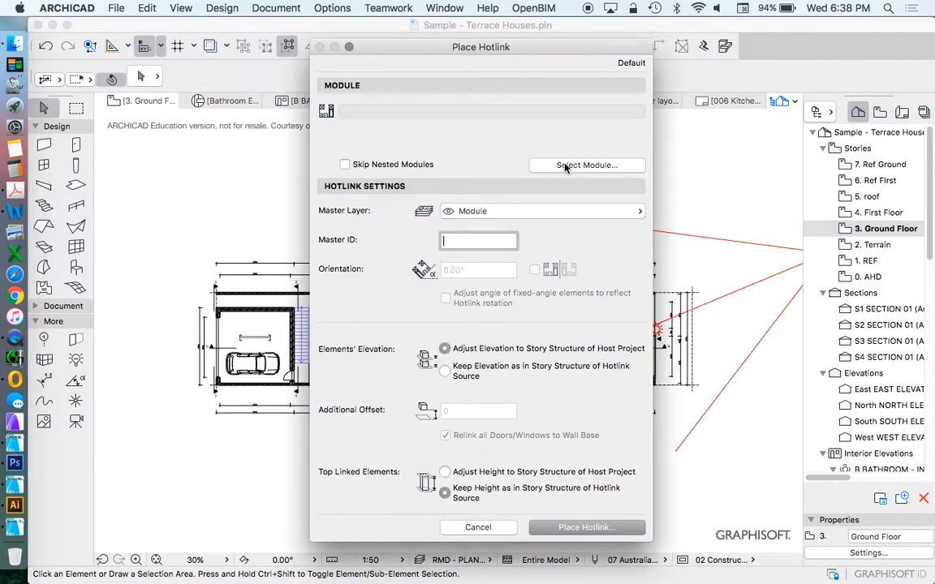
click(588, 166)
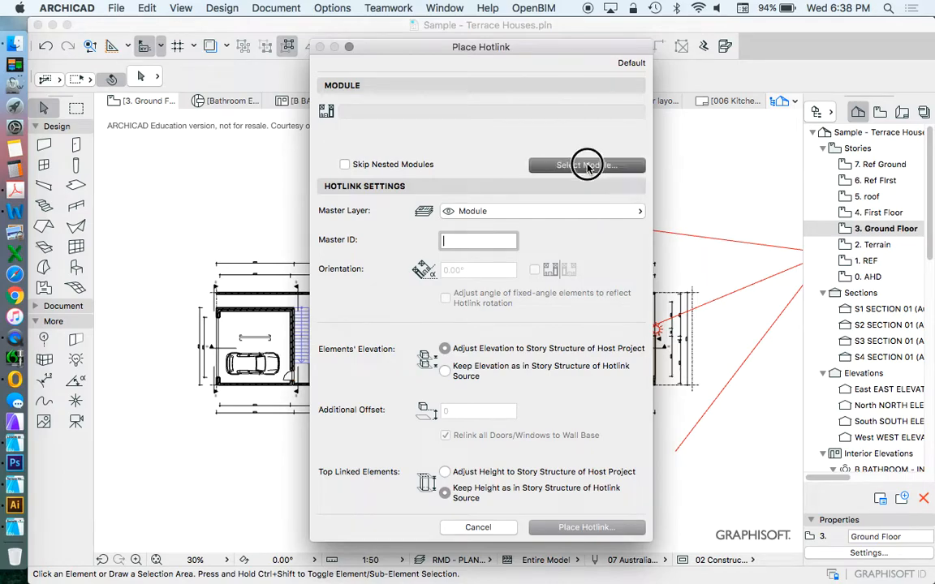
click(587, 166)
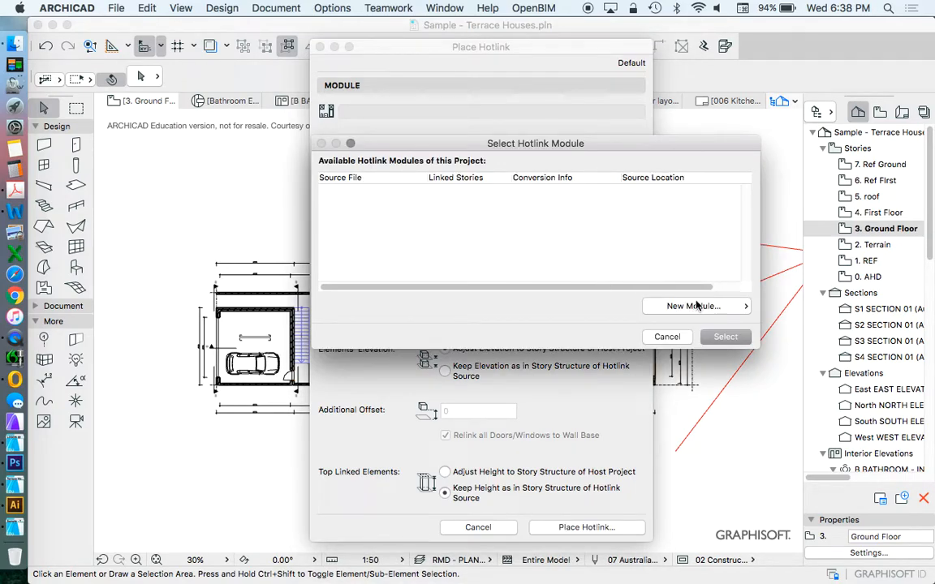
mouse_move(695, 305)
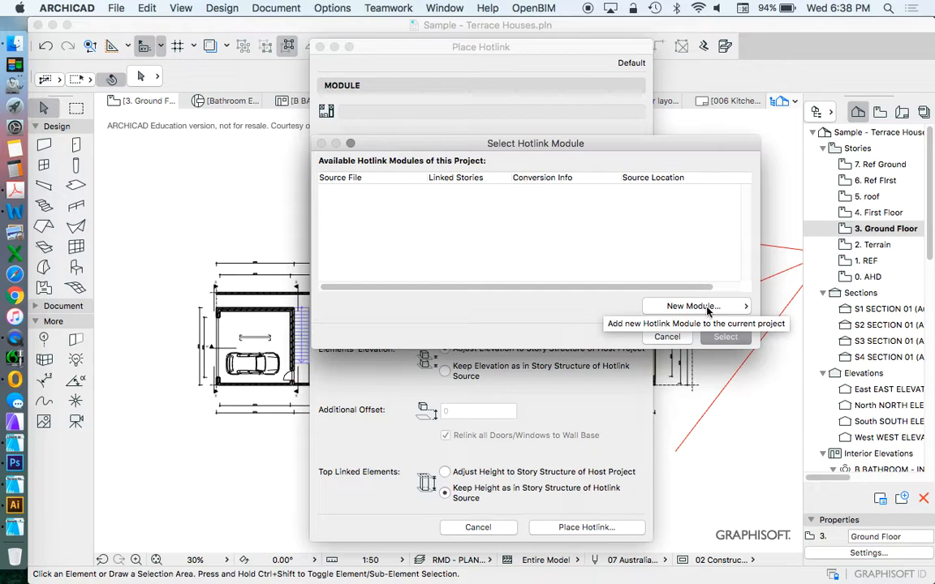
click(695, 305)
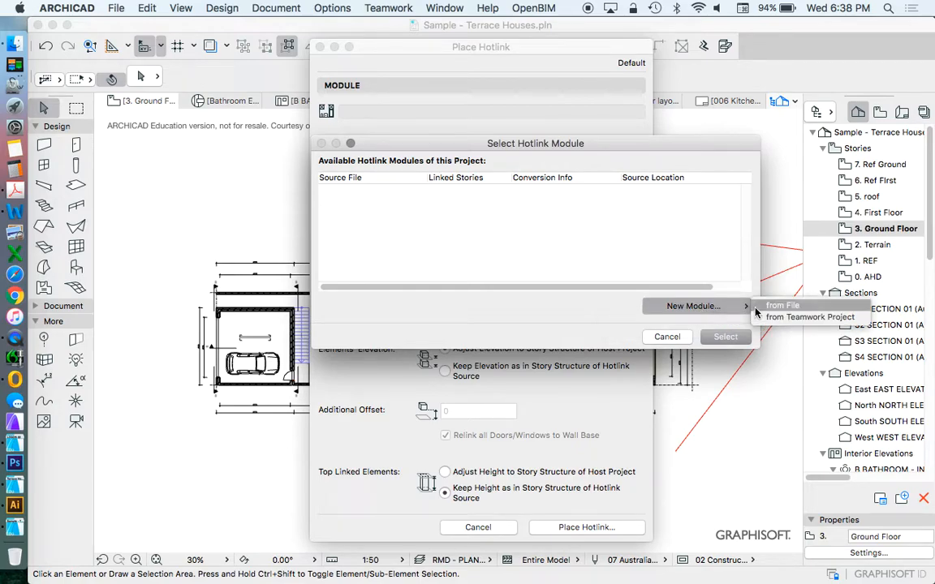
Take the new module from file and filter the Terrace House folder by file type
click(782, 305)
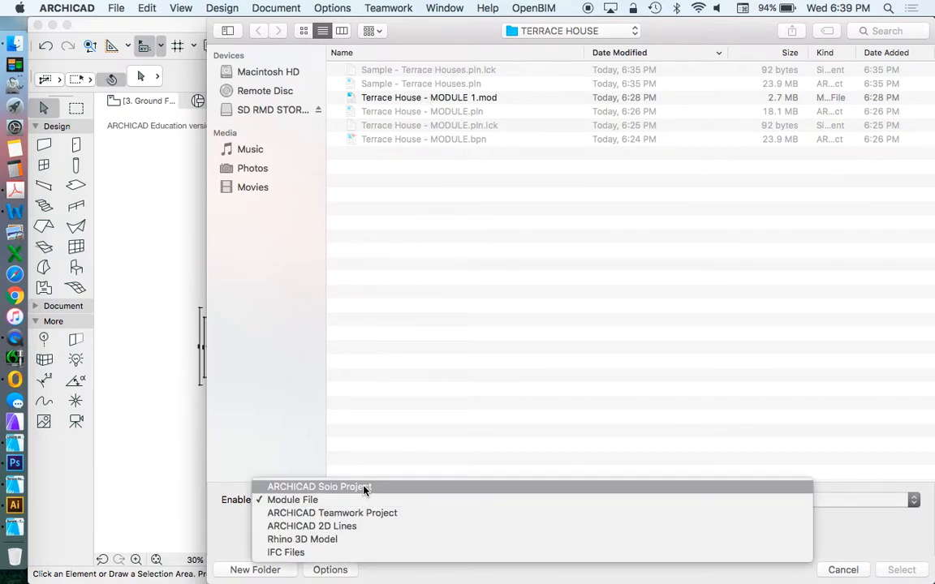
click(318, 487)
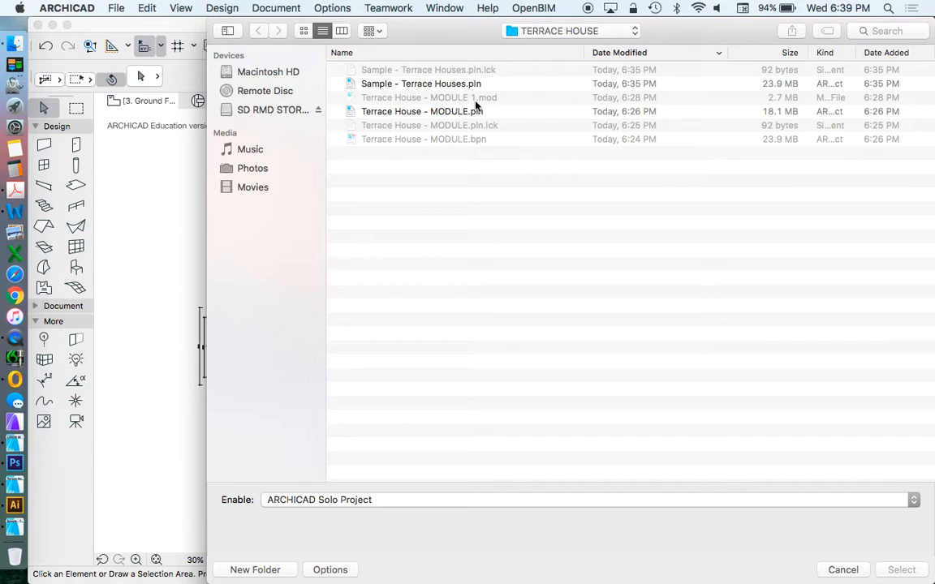
mouse_move(495, 105)
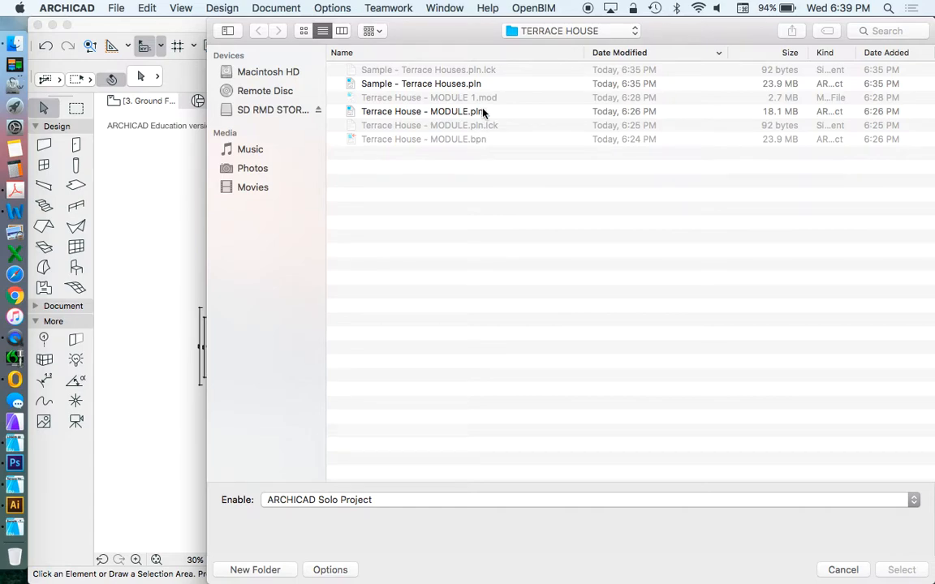
mouse_move(494, 78)
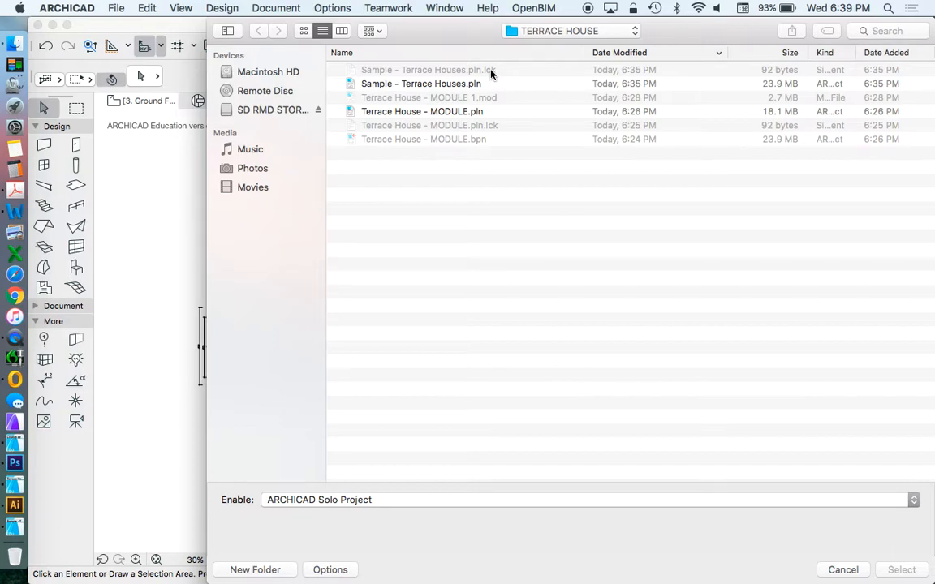
mouse_move(503, 75)
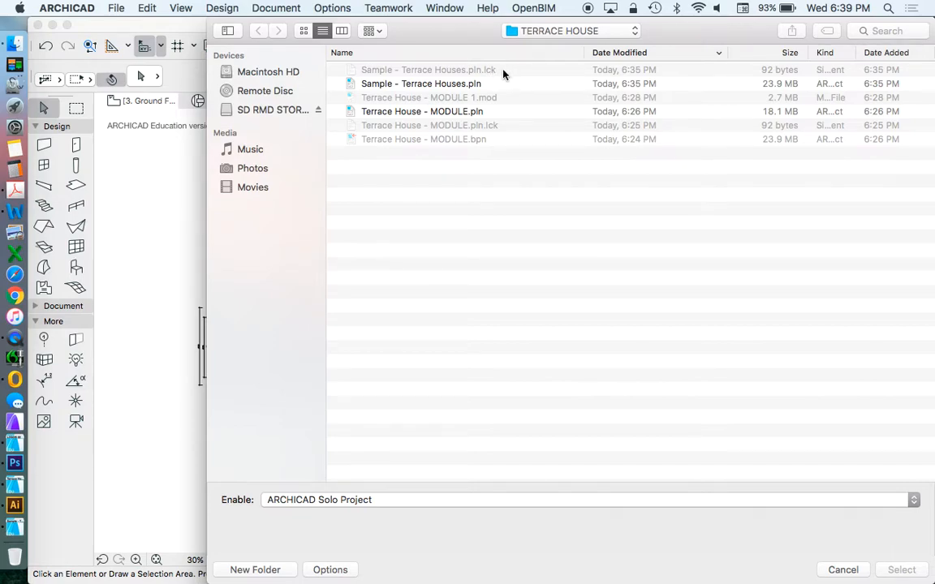
mouse_move(530, 161)
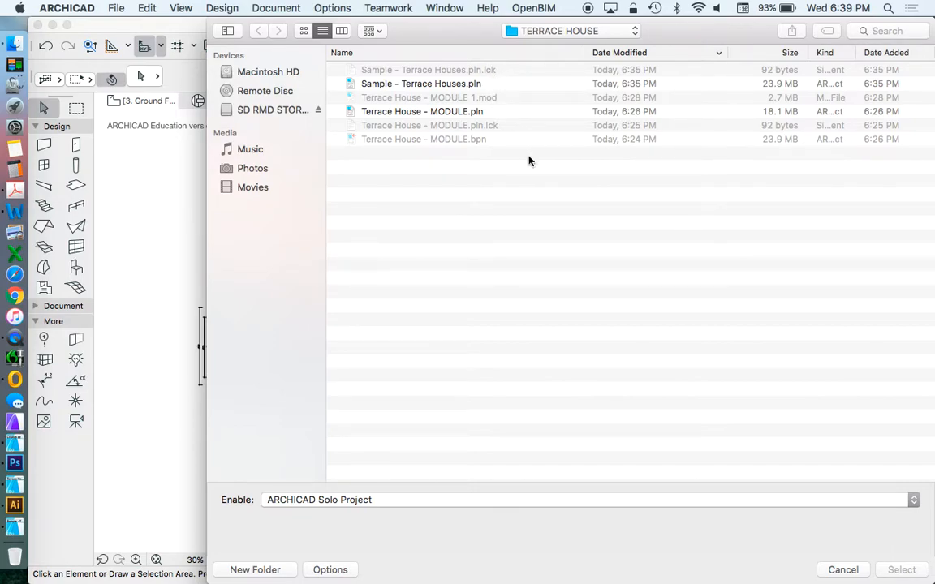
mouse_move(497, 192)
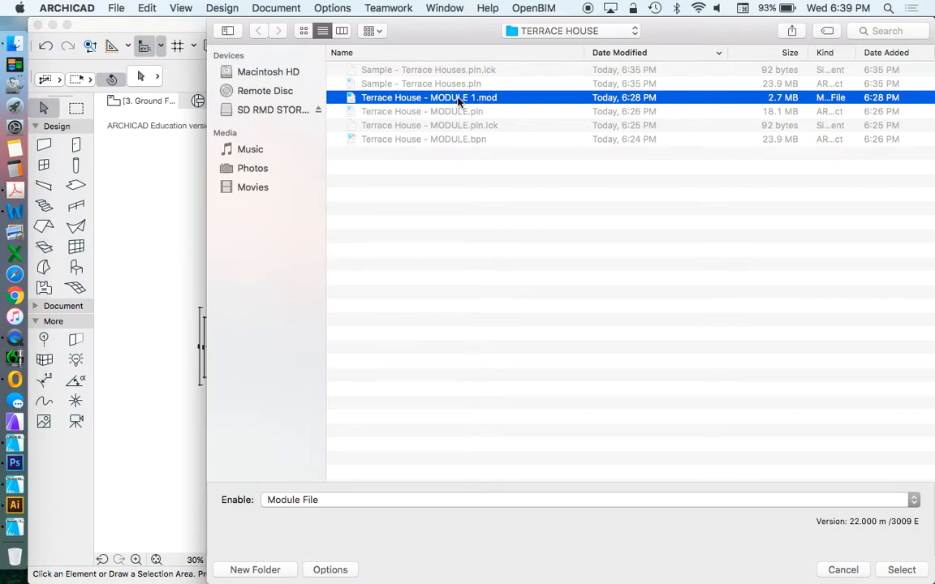
Confirm MODULE 1 as source, try Single Story, then return to All Stories (Entire Model)
click(901, 570)
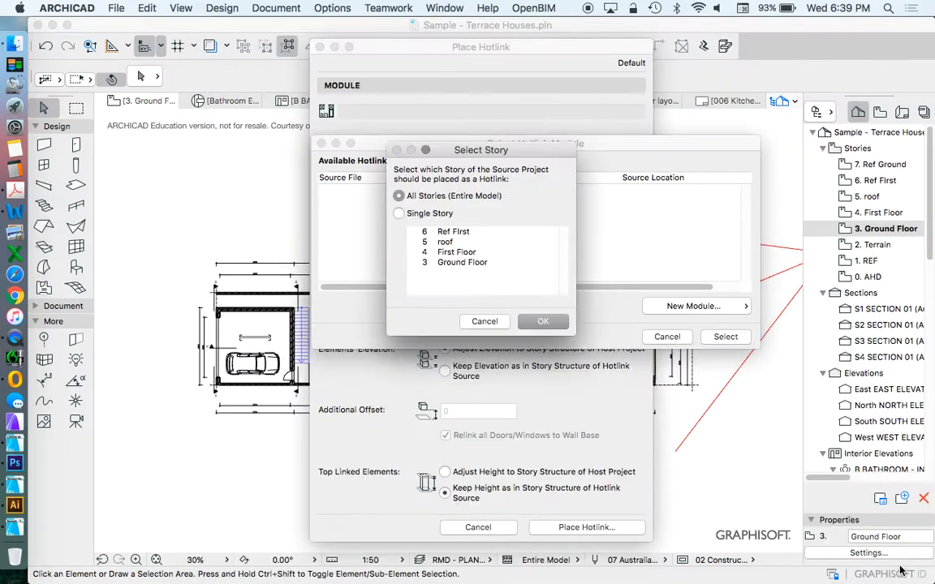
drag(480, 149, 561, 77)
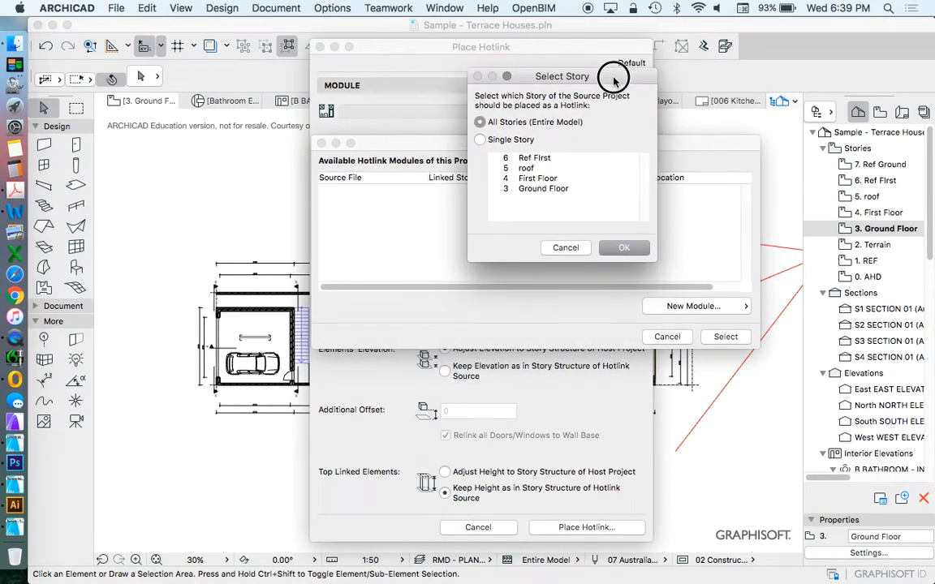
drag(562, 76, 205, 100)
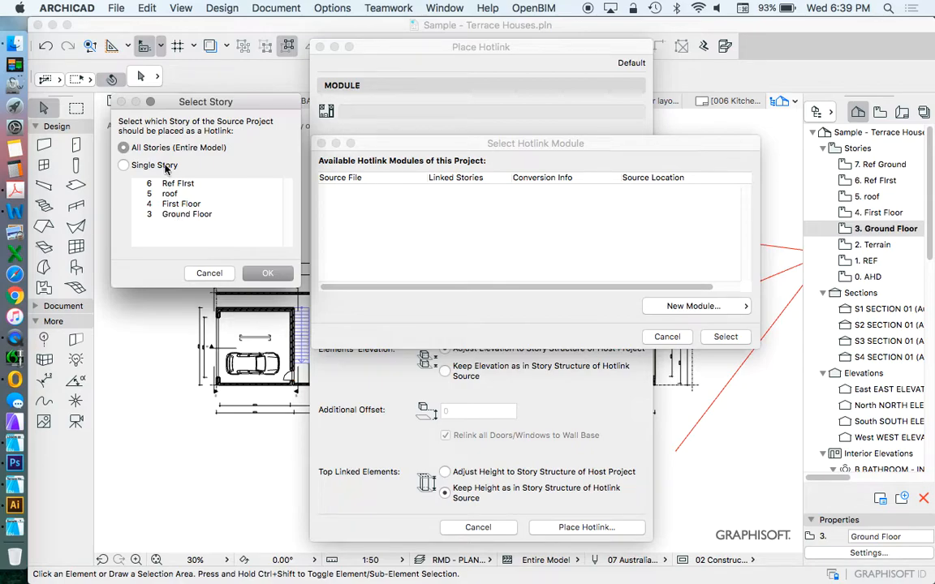
mouse_move(171, 221)
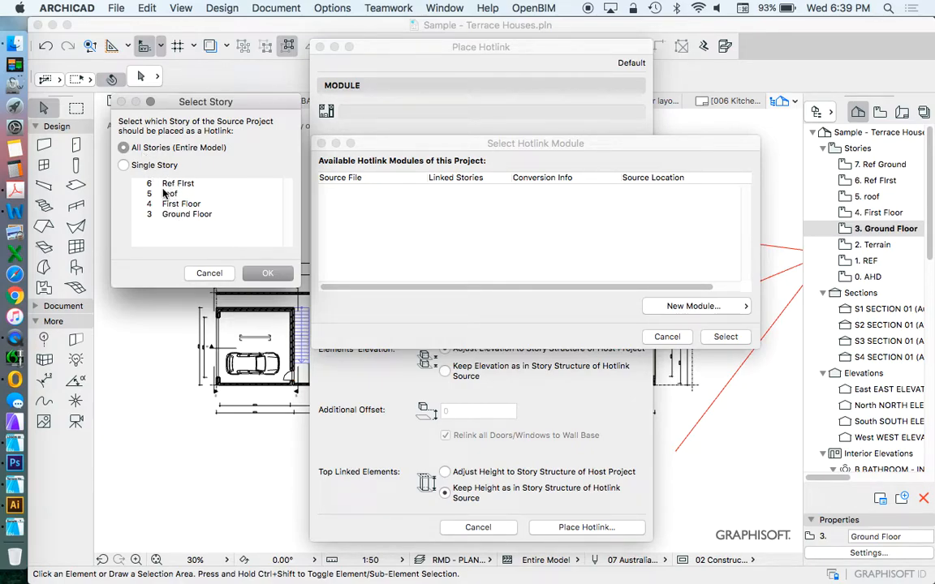
mouse_move(173, 188)
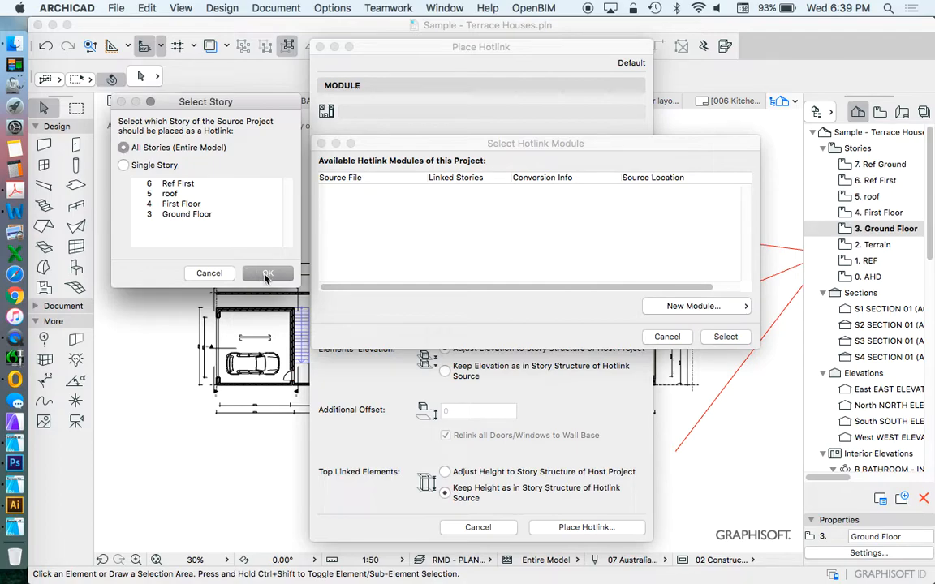
click(123, 166)
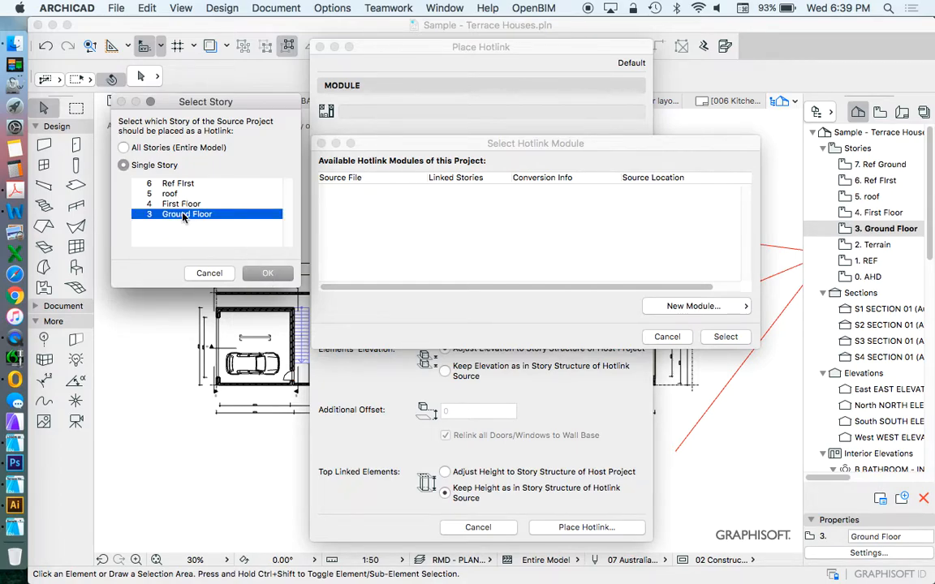
click(123, 147)
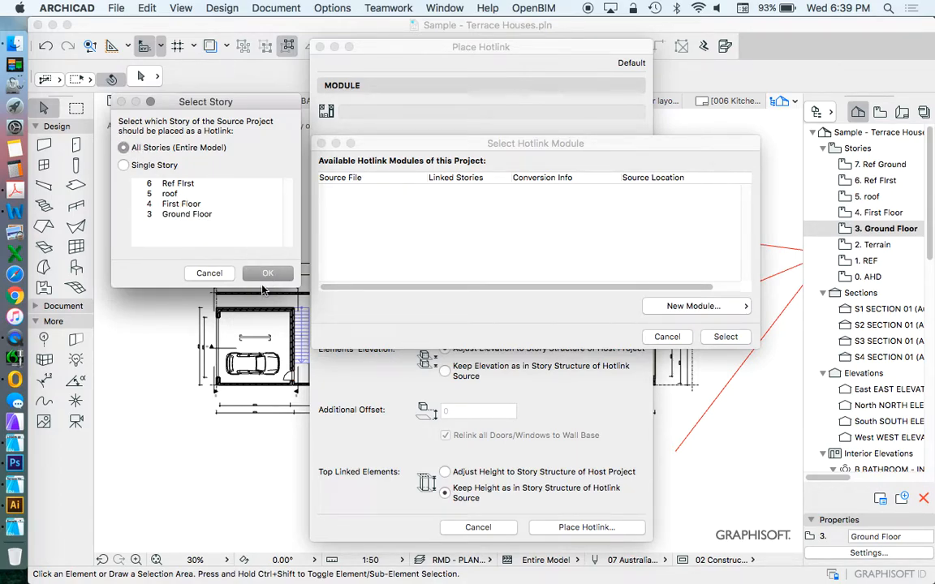
Select the Terrace House module, check its elevation offset and place the hotlink
click(268, 273)
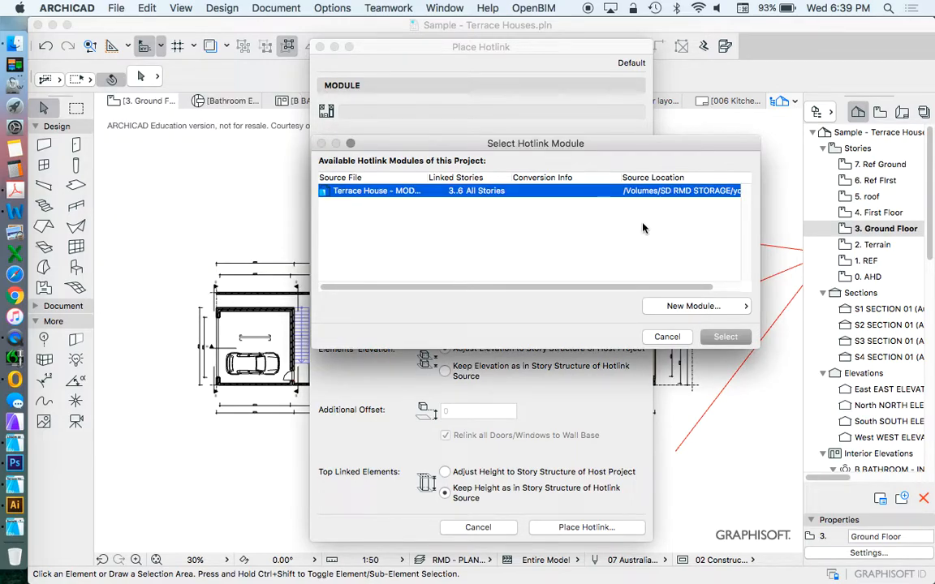
mouse_move(706, 331)
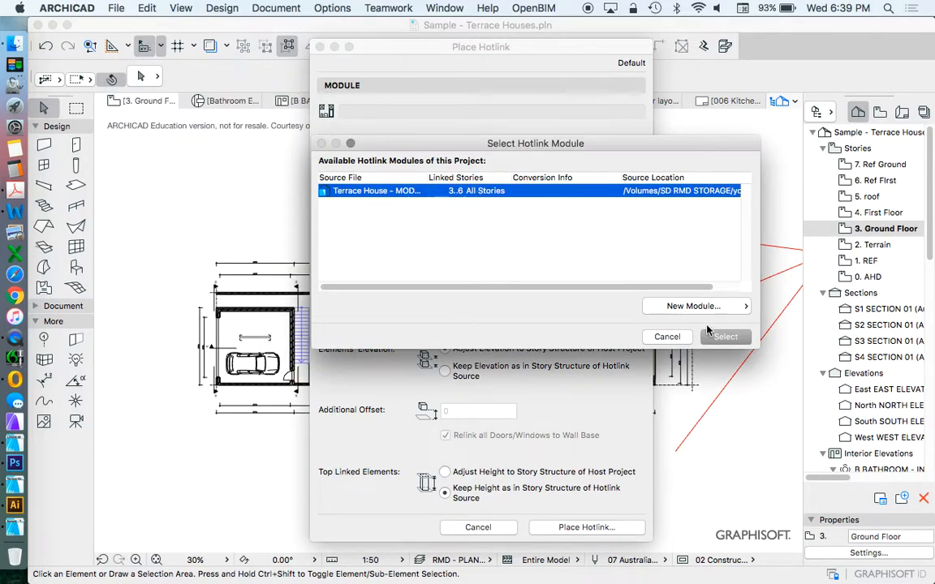
click(724, 336)
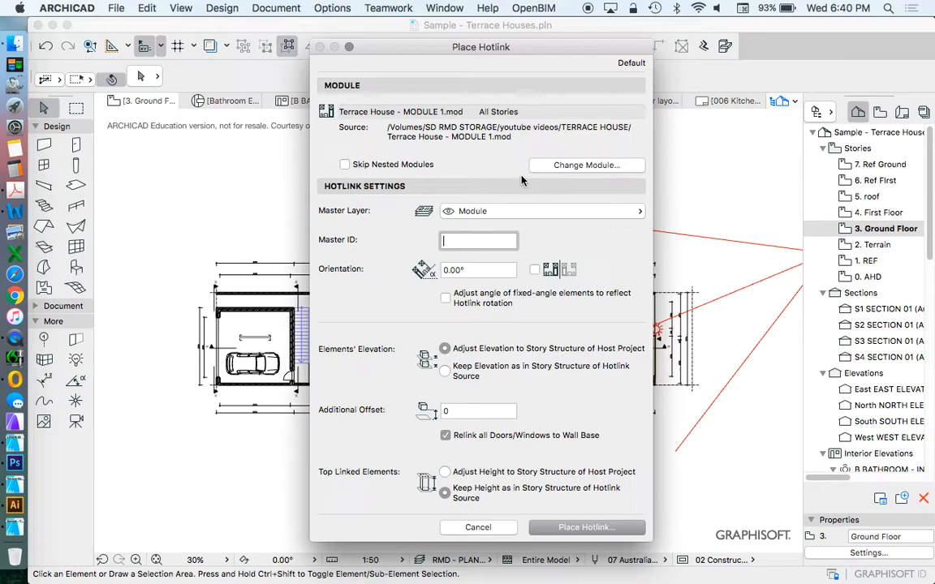
mouse_move(474, 269)
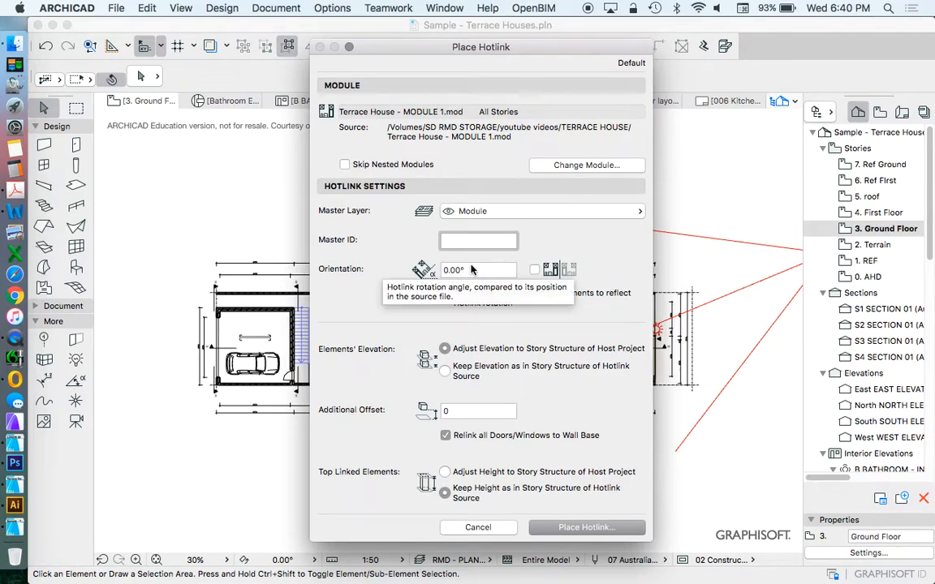
mouse_move(442, 419)
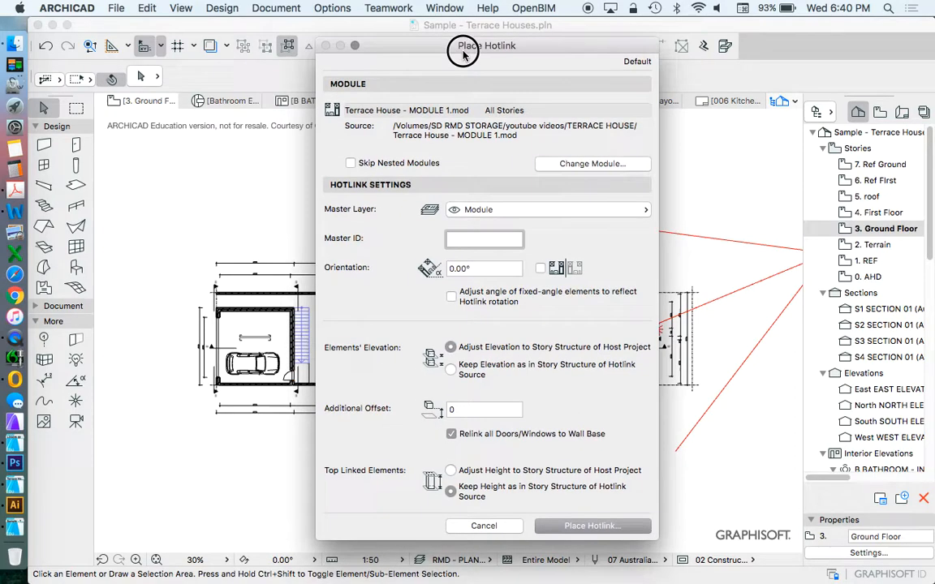
drag(463, 45, 873, 55)
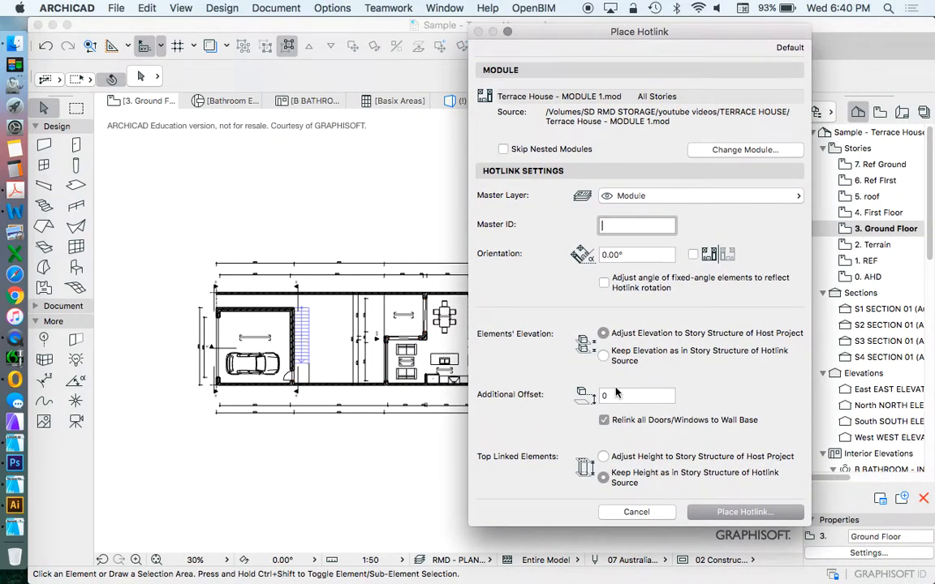
mouse_move(636, 396)
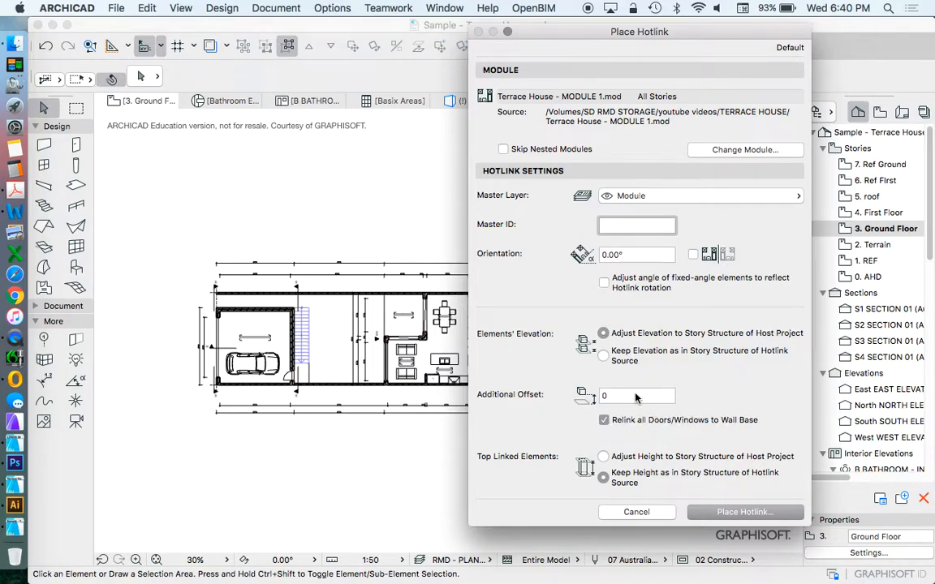
mouse_move(614, 398)
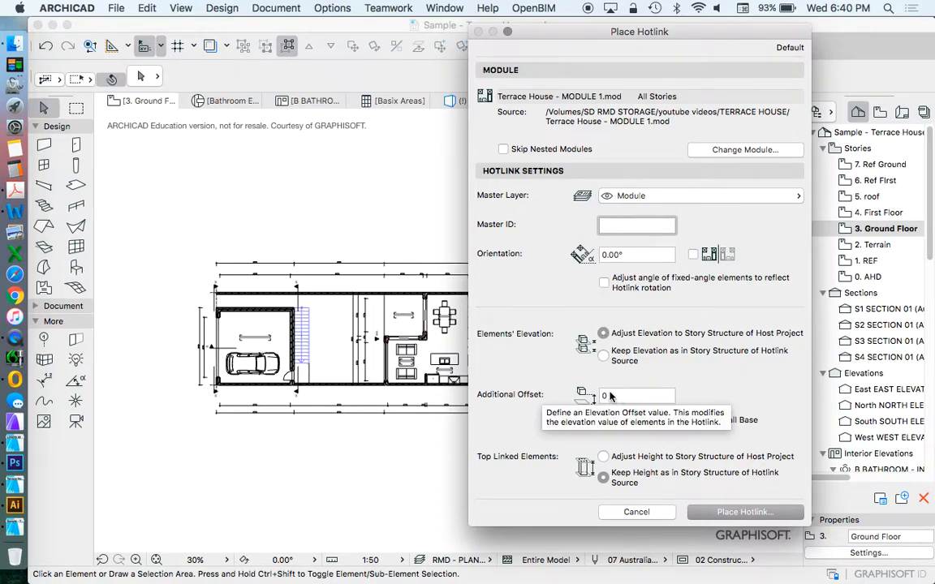
click(636, 224)
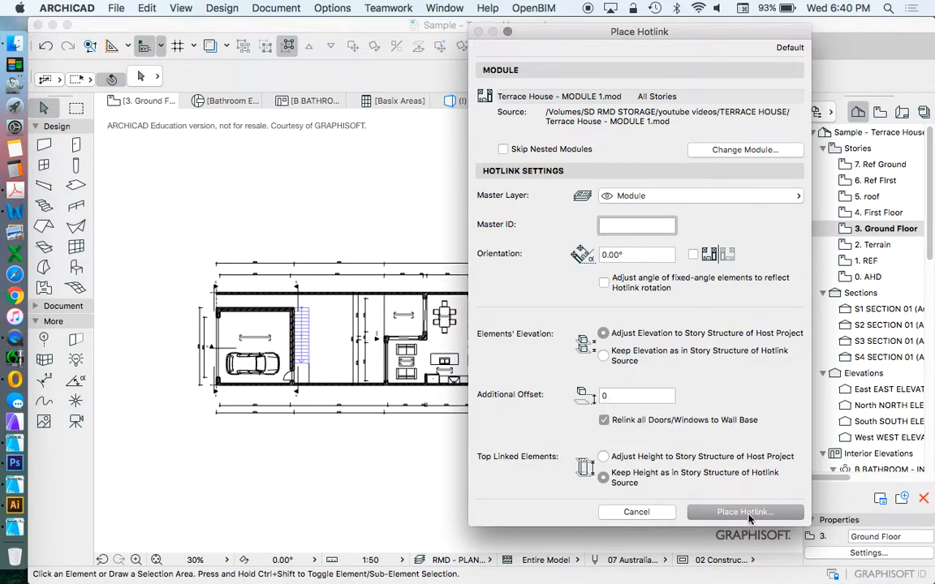
click(743, 511)
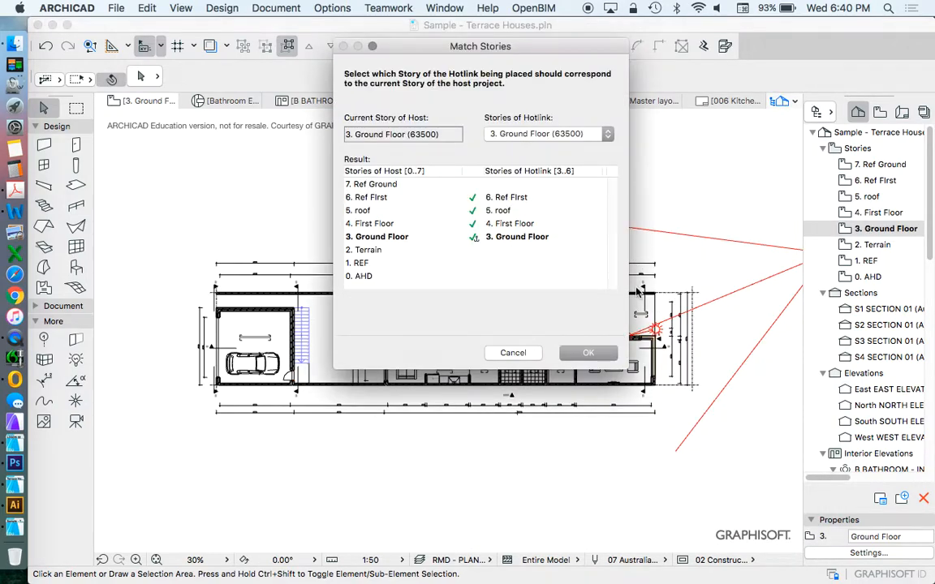
mouse_move(360, 242)
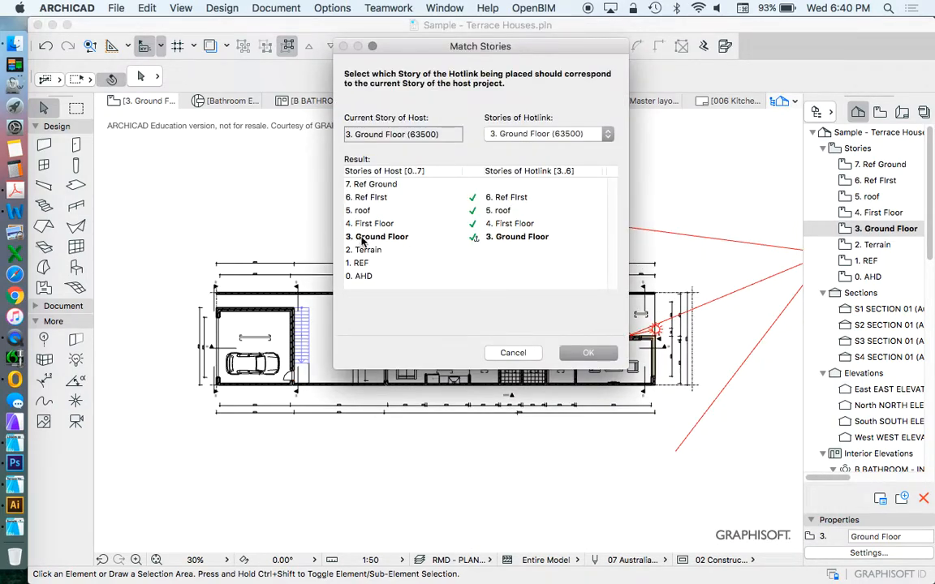
mouse_move(497, 247)
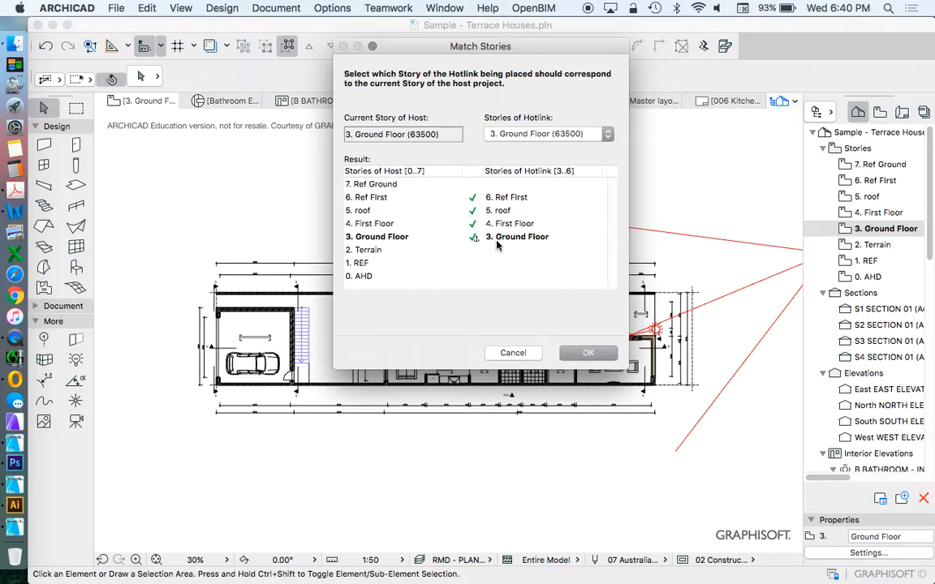
mouse_move(389, 242)
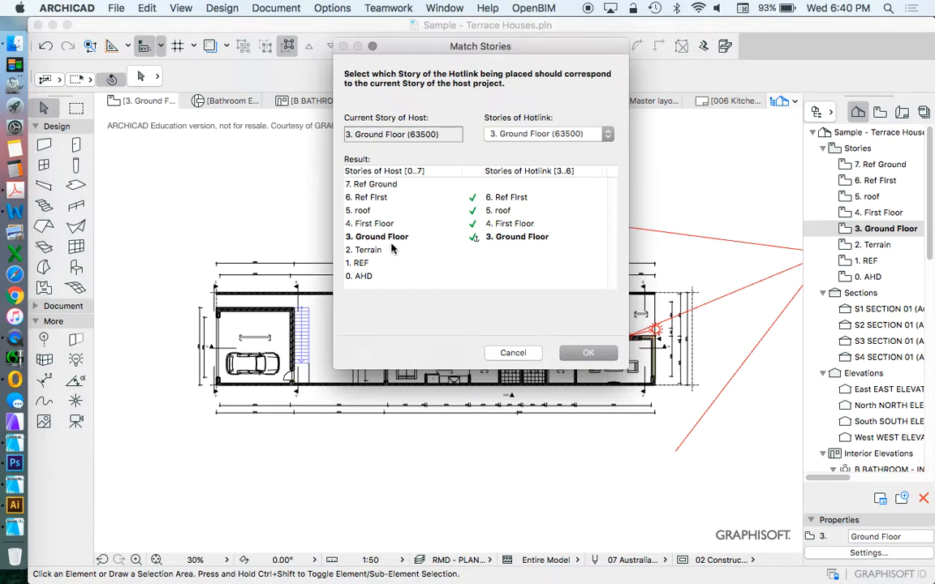
mouse_move(474, 244)
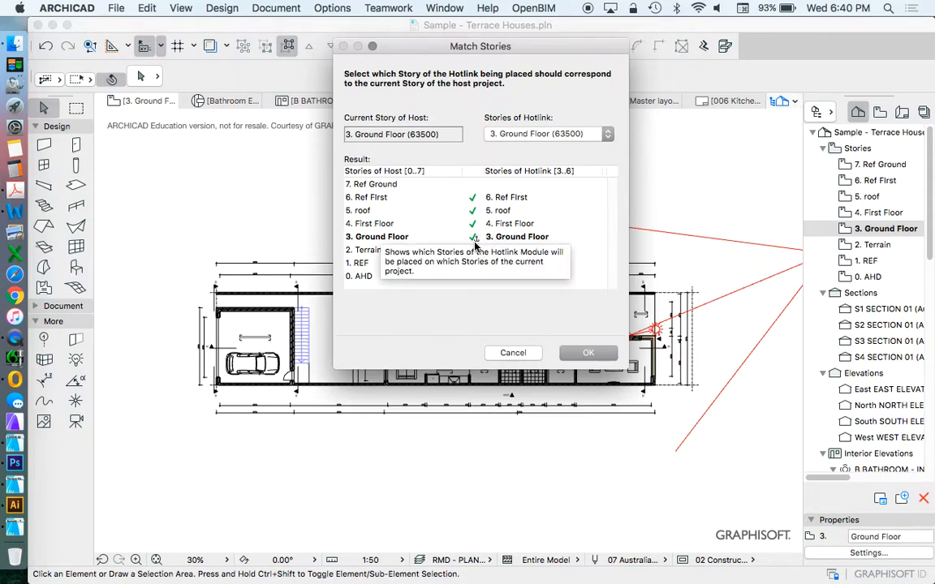
mouse_move(500, 240)
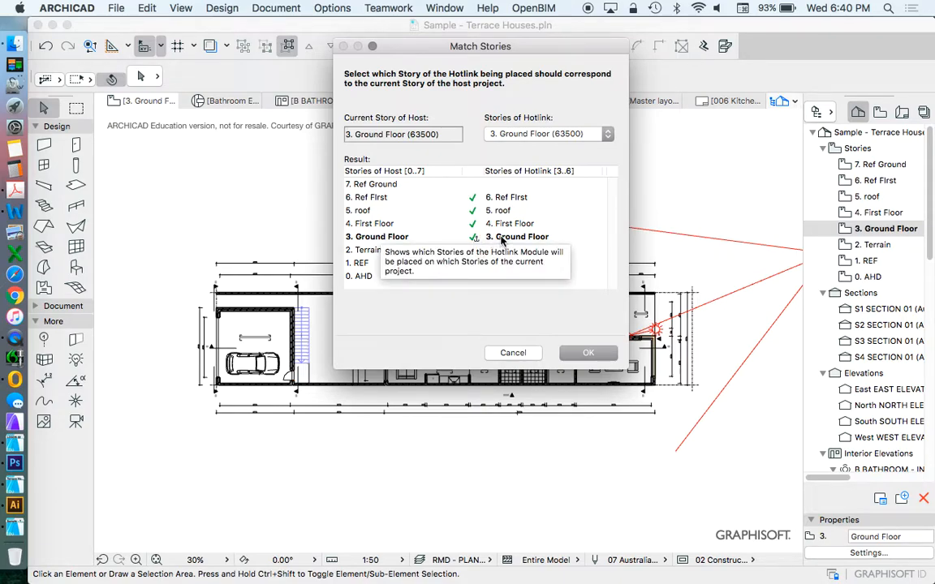
click(605, 133)
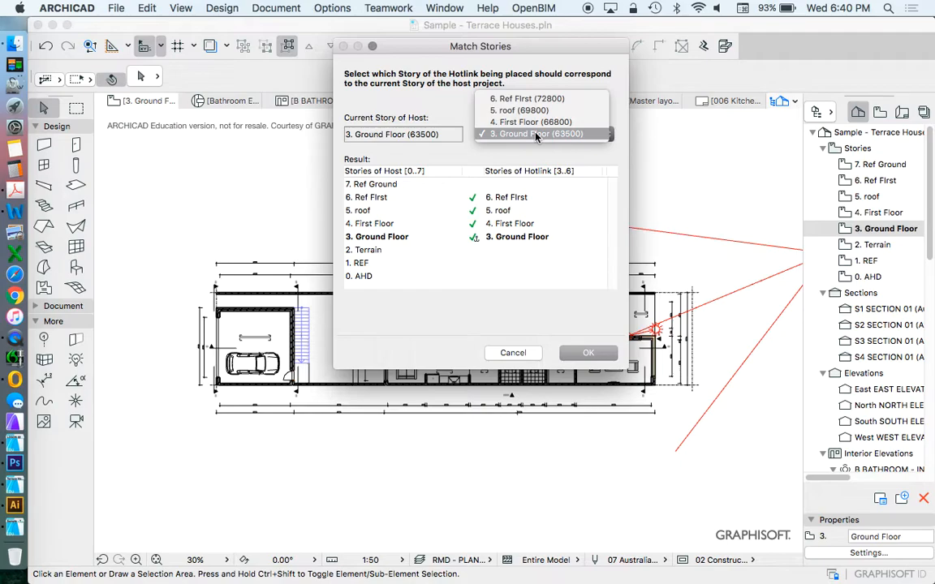
mouse_move(513, 139)
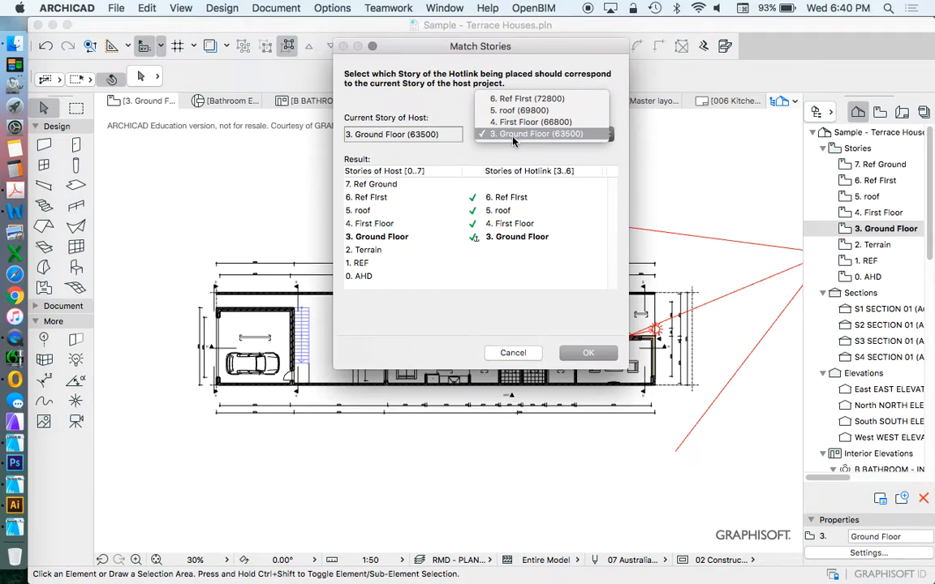
click(539, 133)
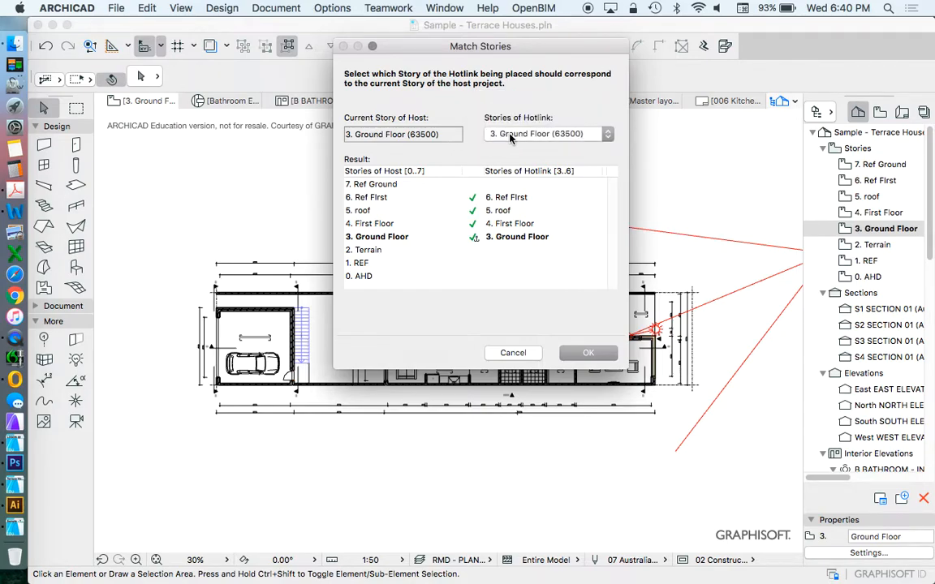
click(605, 133)
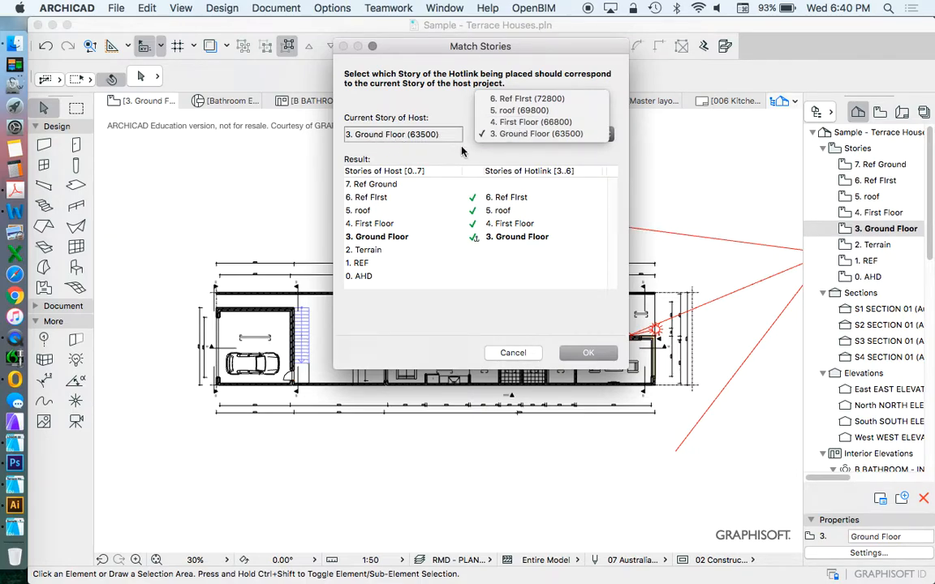
mouse_move(474, 153)
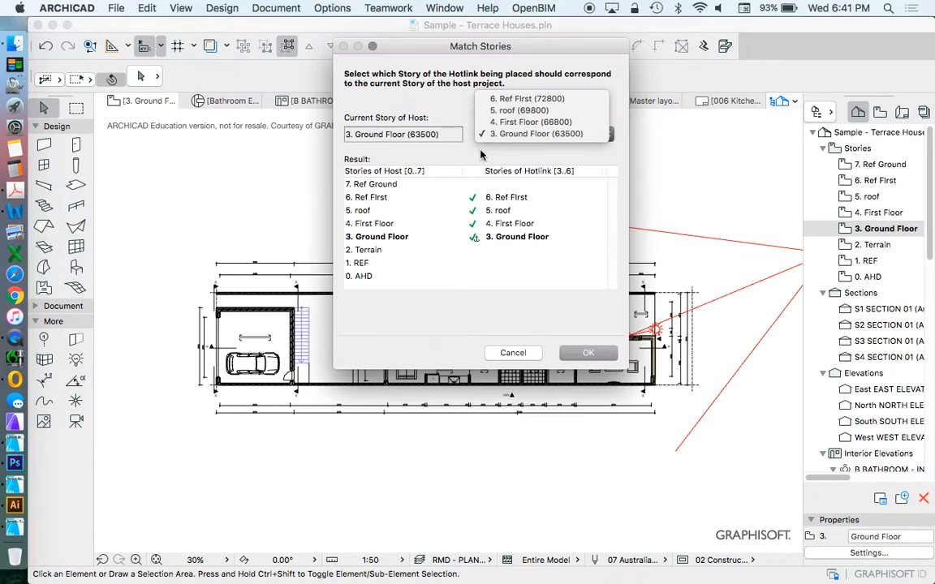
mouse_move(502, 156)
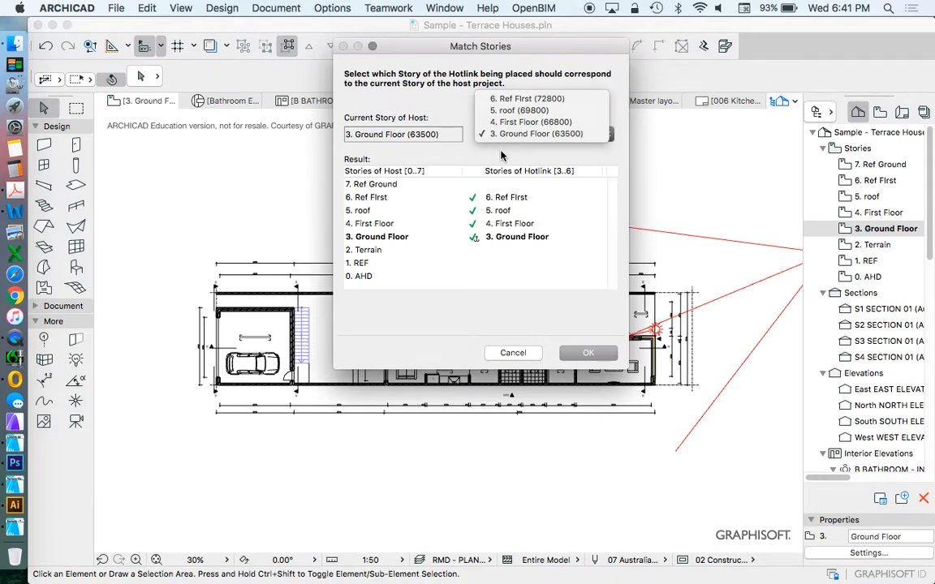
click(539, 133)
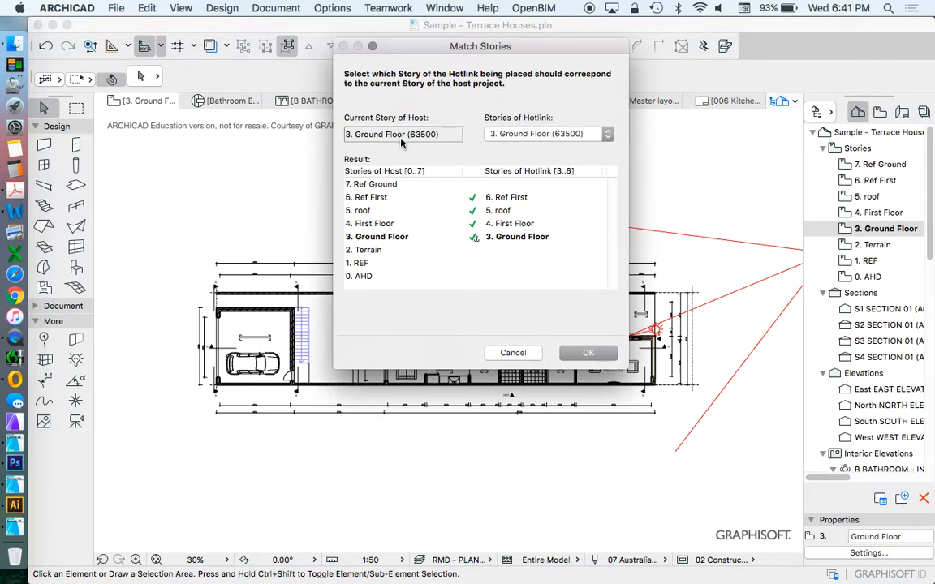
click(588, 353)
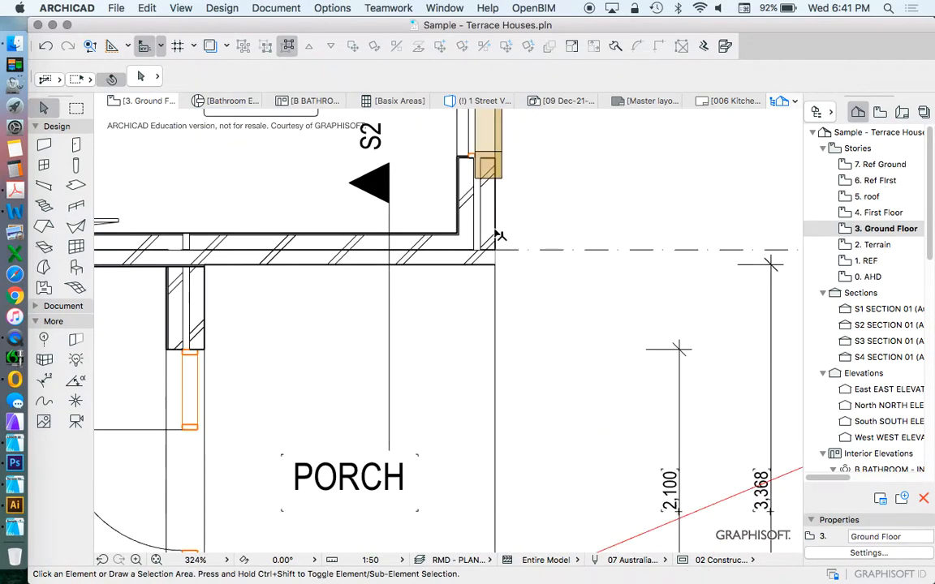
Select the brick cavity wall where the two houses meet to align the module
scroll(down, 3)
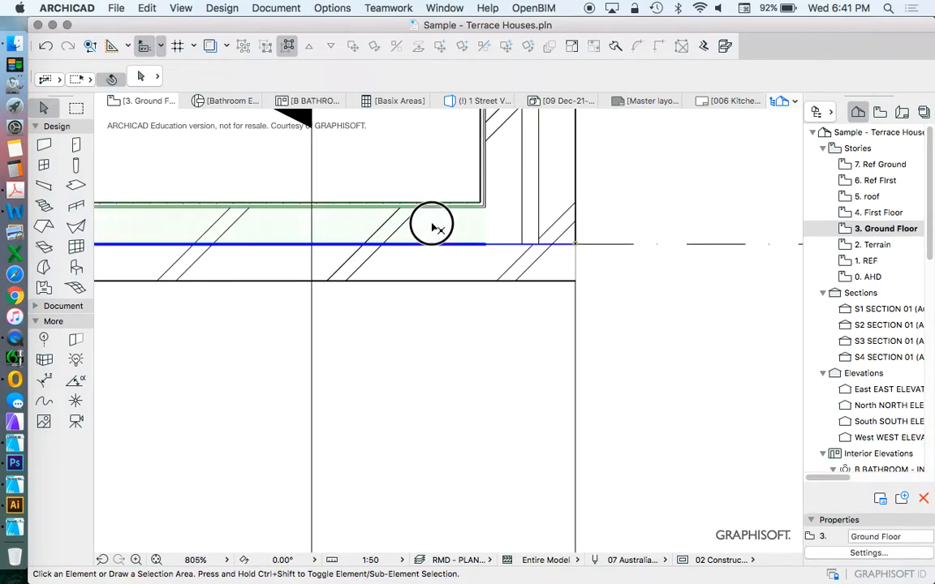
click(432, 224)
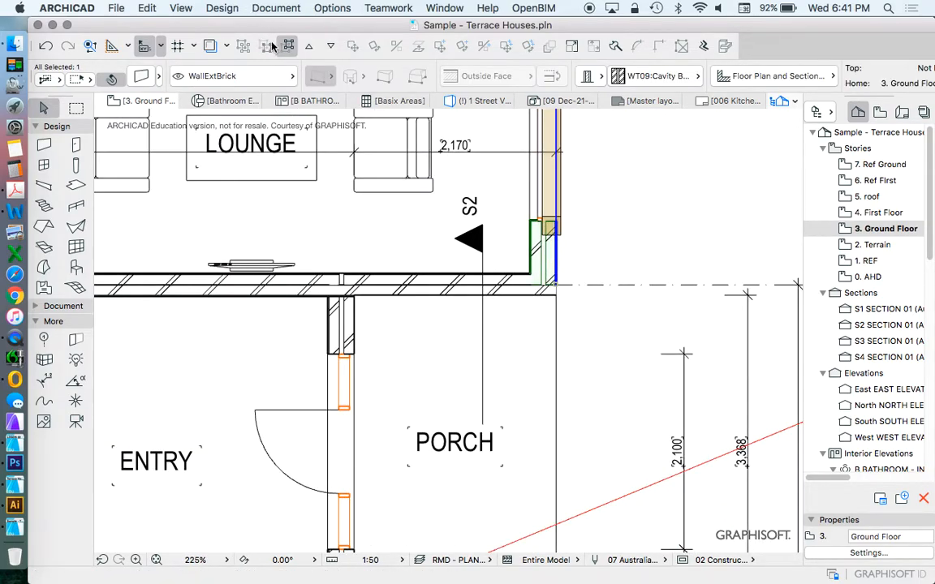
mouse_move(289, 45)
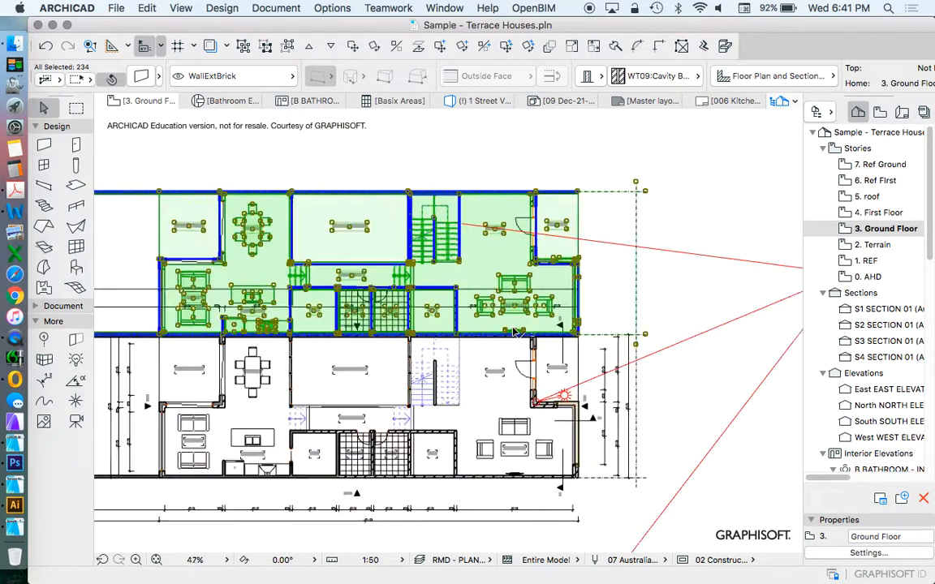
Extend the selection with more house elements for copying the module along the row
scroll(down, 3)
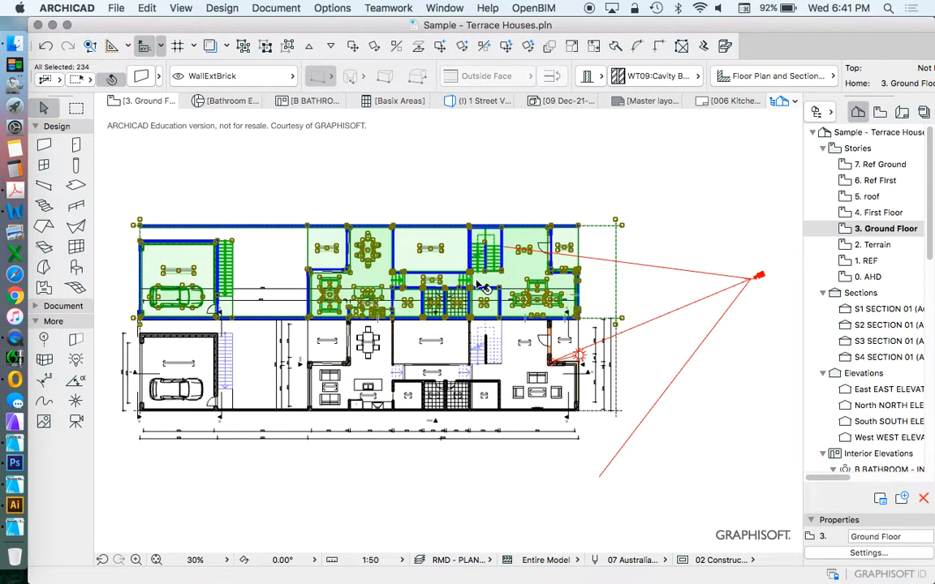
mouse_move(250, 311)
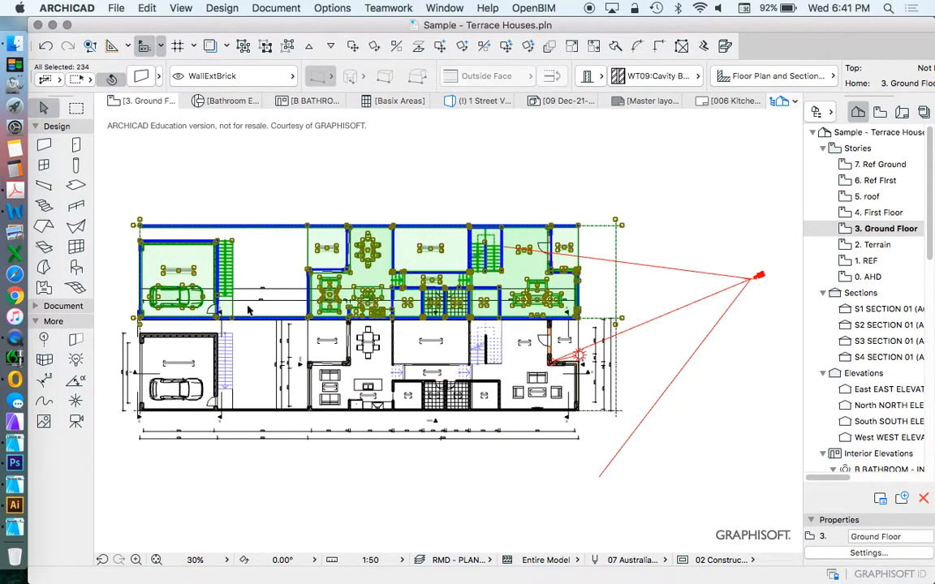
mouse_move(625, 274)
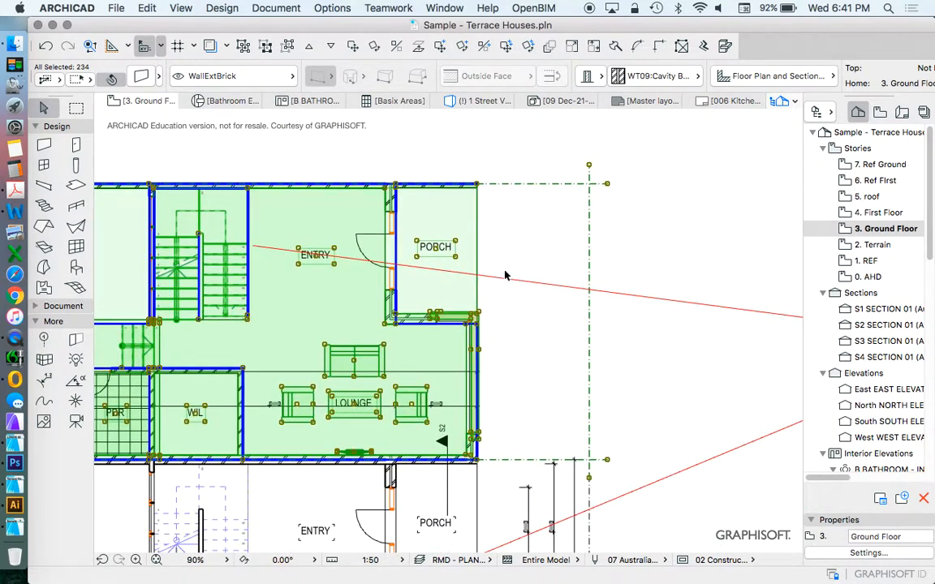
mouse_move(325, 349)
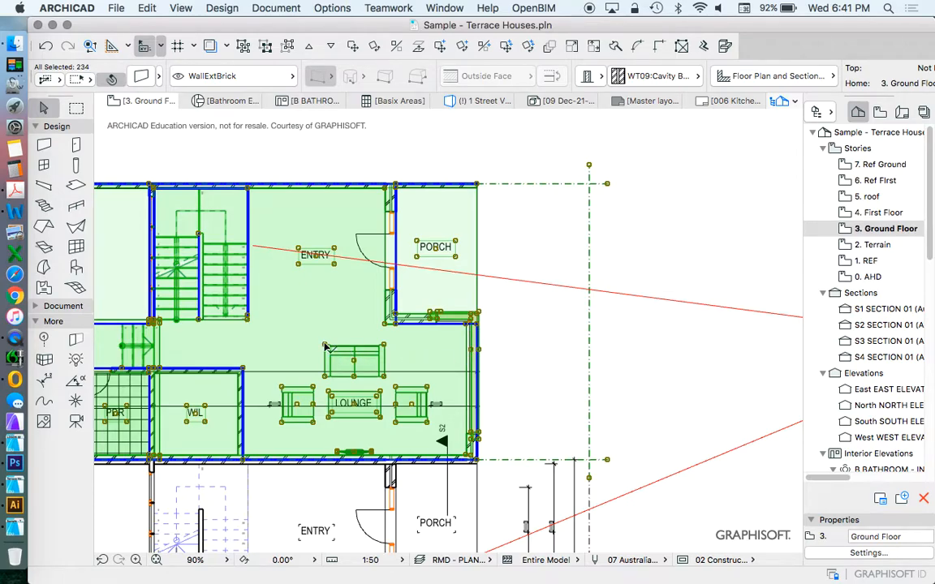
mouse_move(328, 350)
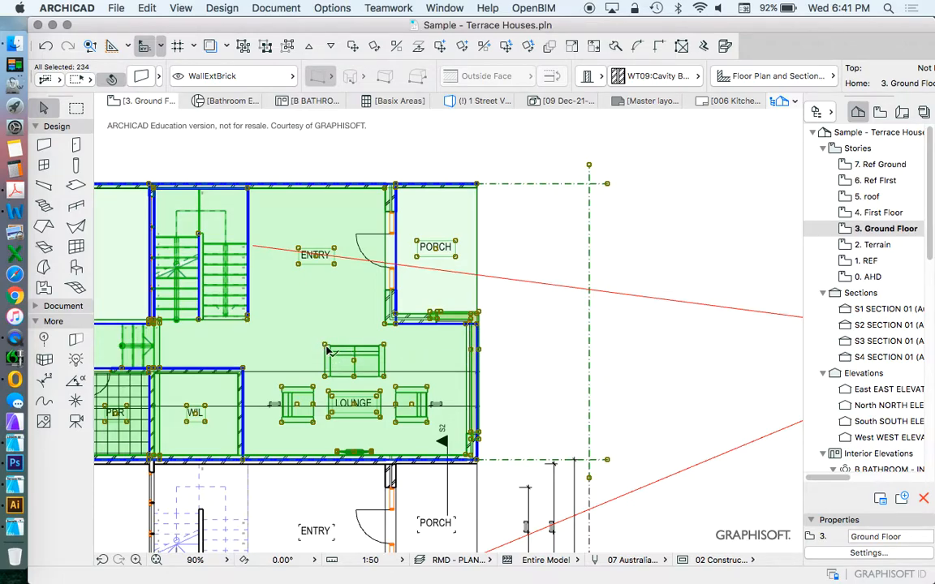
mouse_move(429, 390)
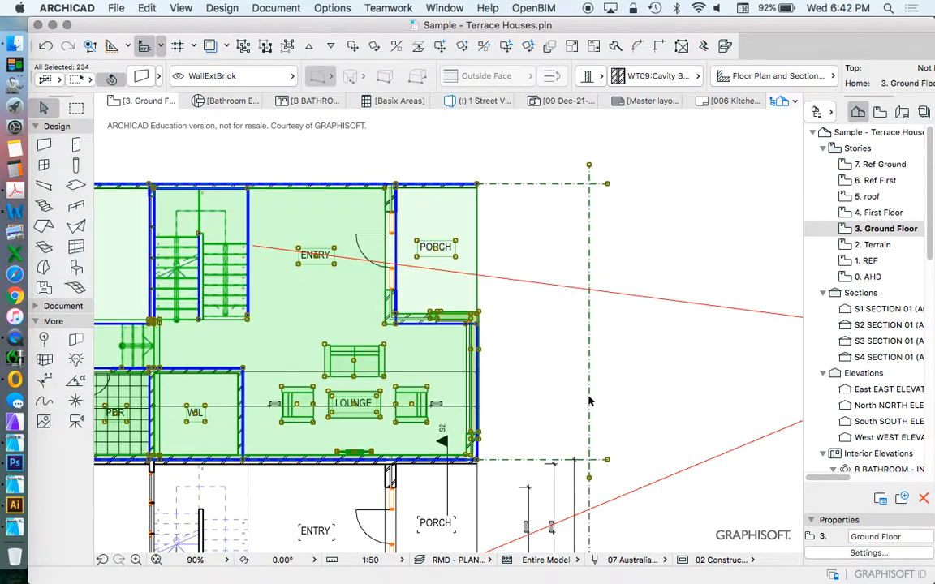
click(276, 253)
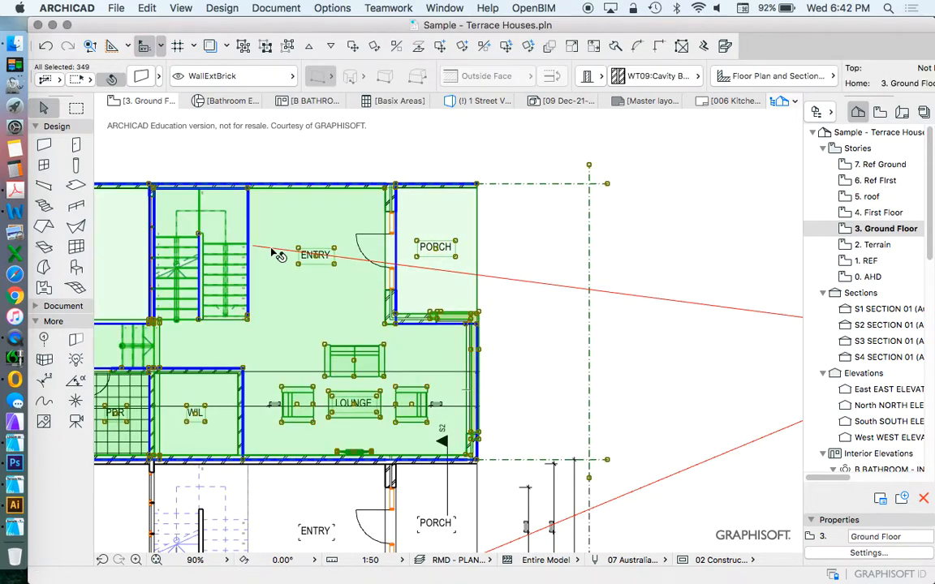
mouse_move(397, 335)
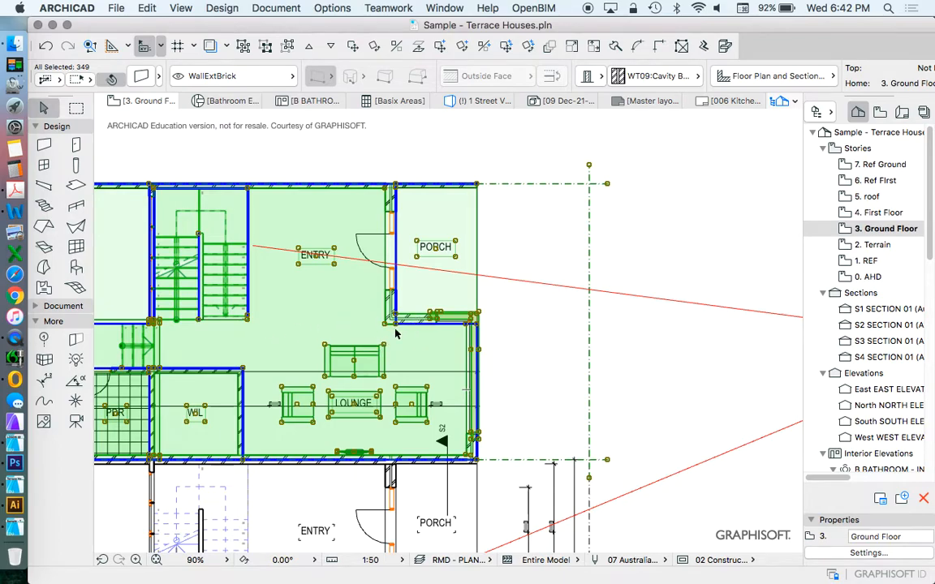
mouse_move(631, 336)
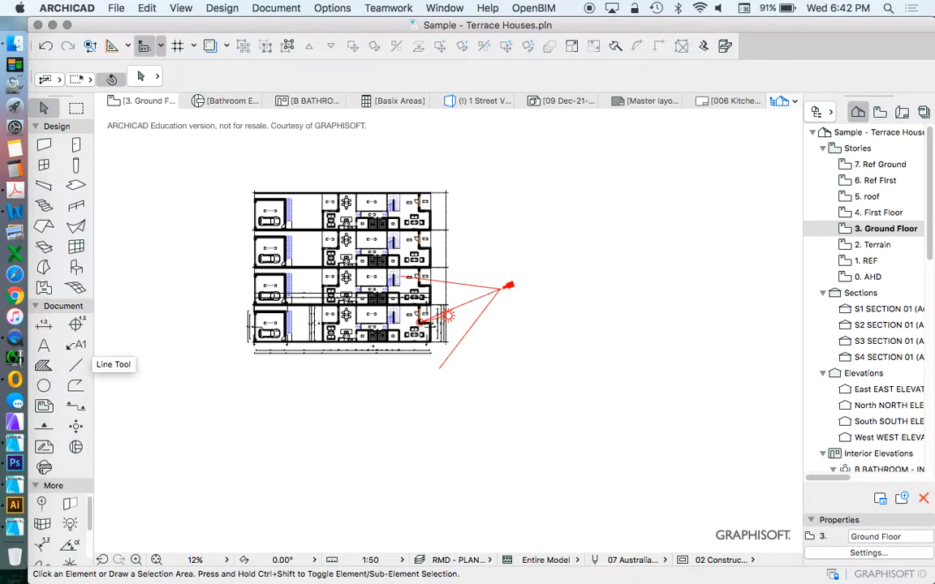
click(74, 364)
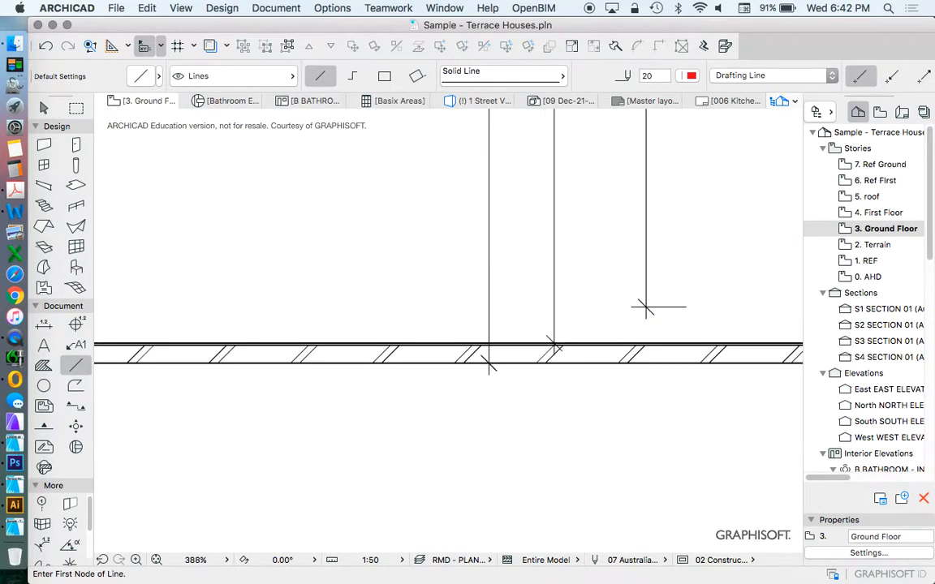
scroll(down, 3)
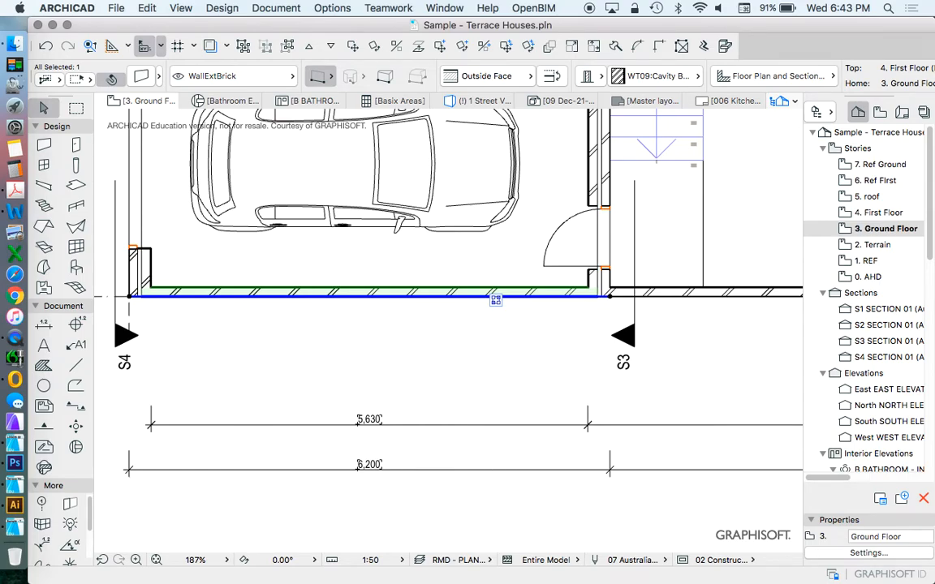
scroll(down, 3)
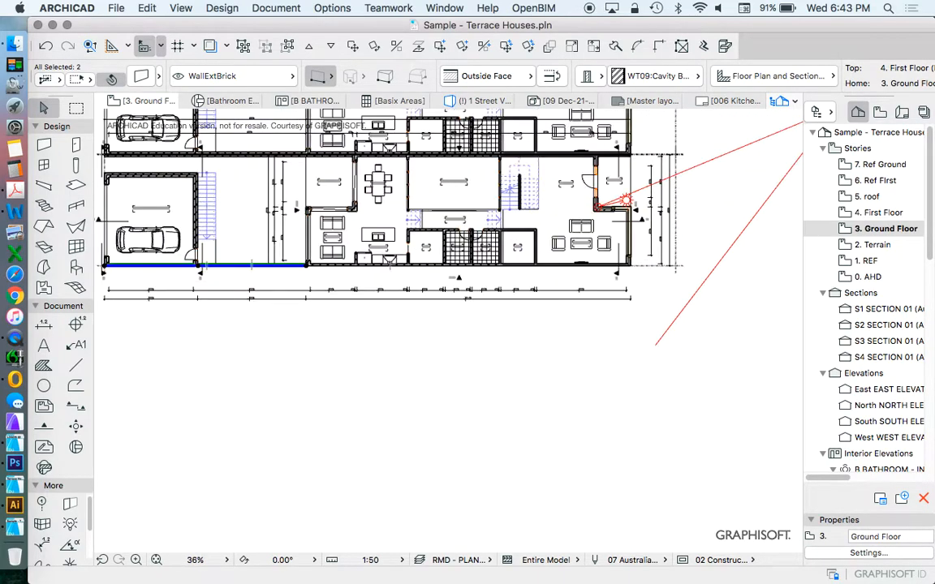
click(382, 267)
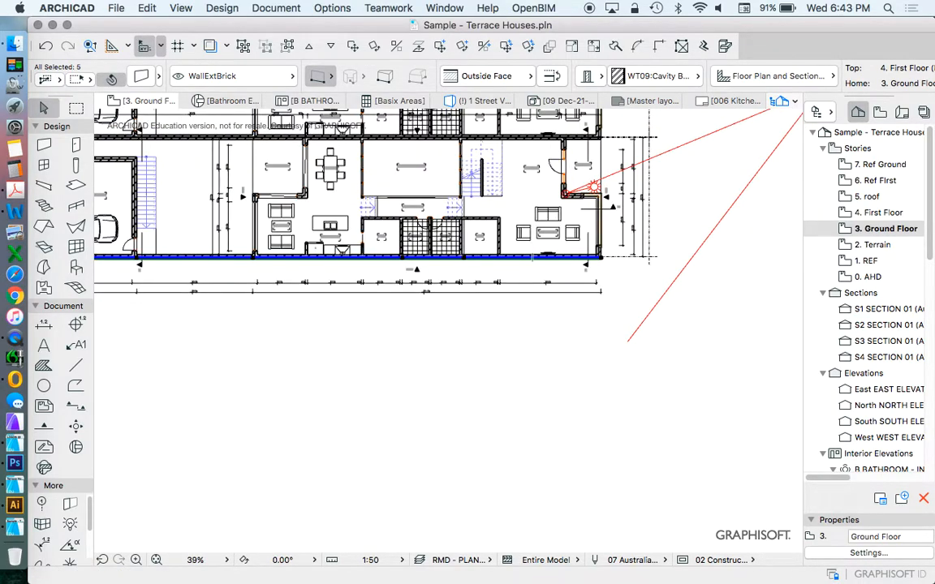
scroll(down, 3)
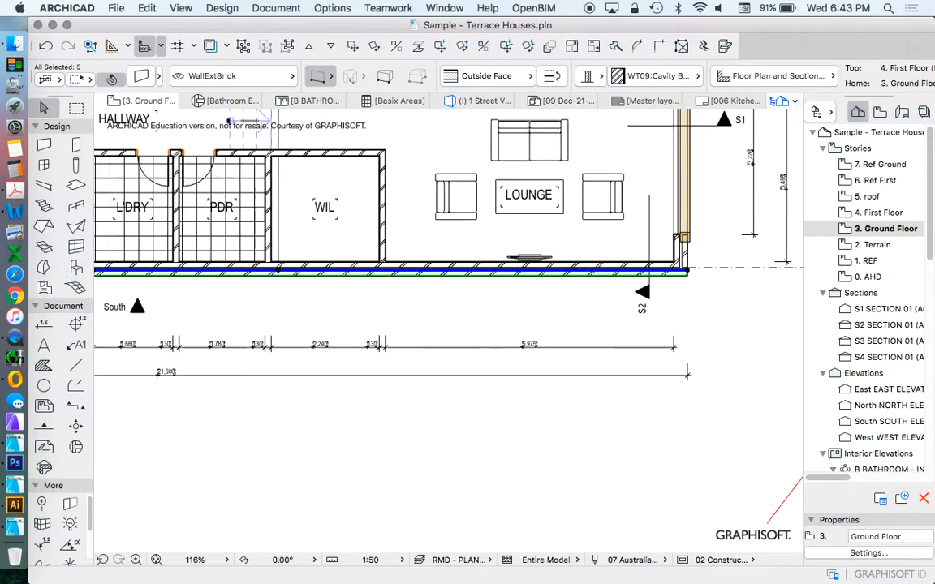
scroll(up, 3)
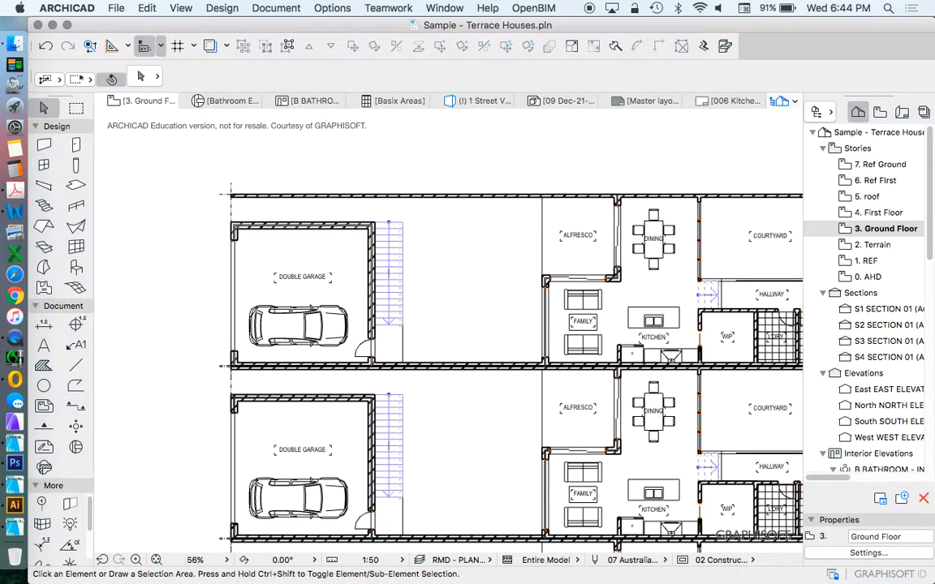
Zoom out to the full four-house plan and select the long-side walls
scroll(up, 3)
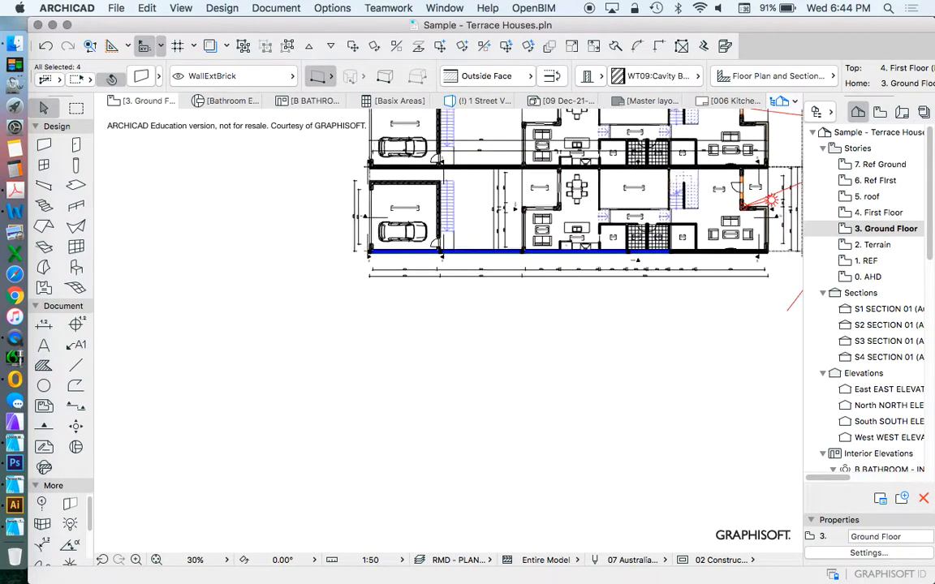
click(146, 6)
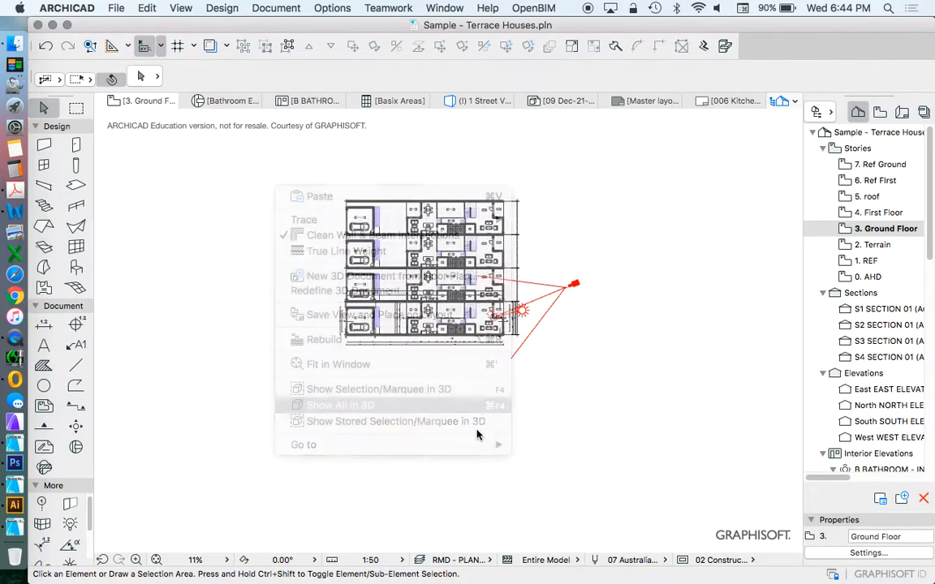
Show all in 3D, orbit the row and apply the layer combination revealing the complete houses
click(341, 405)
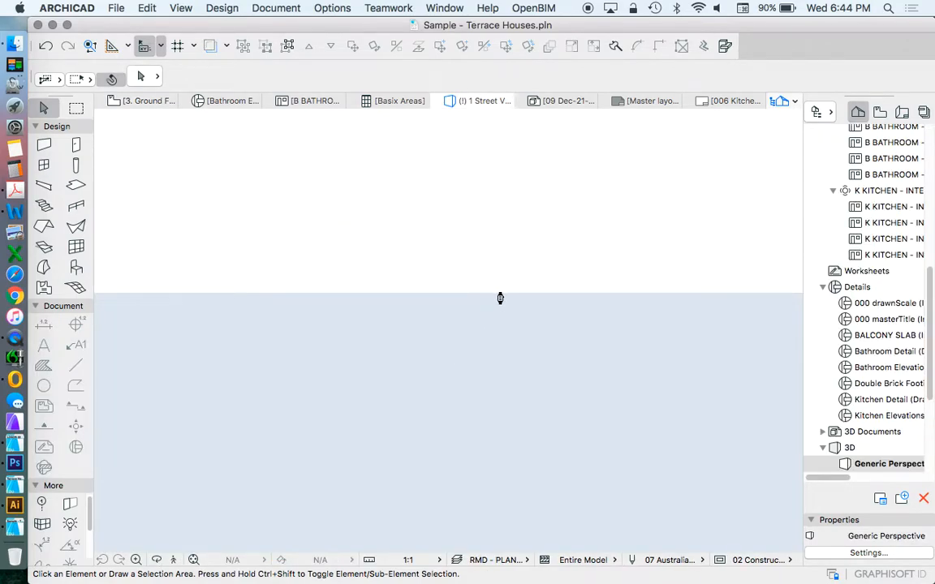
mouse_move(500, 304)
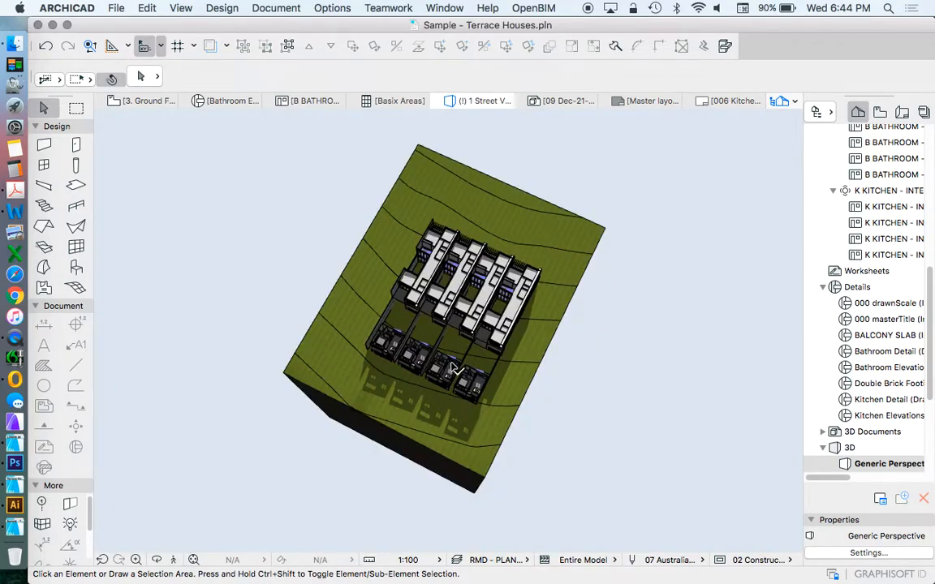
drag(446, 365, 438, 333)
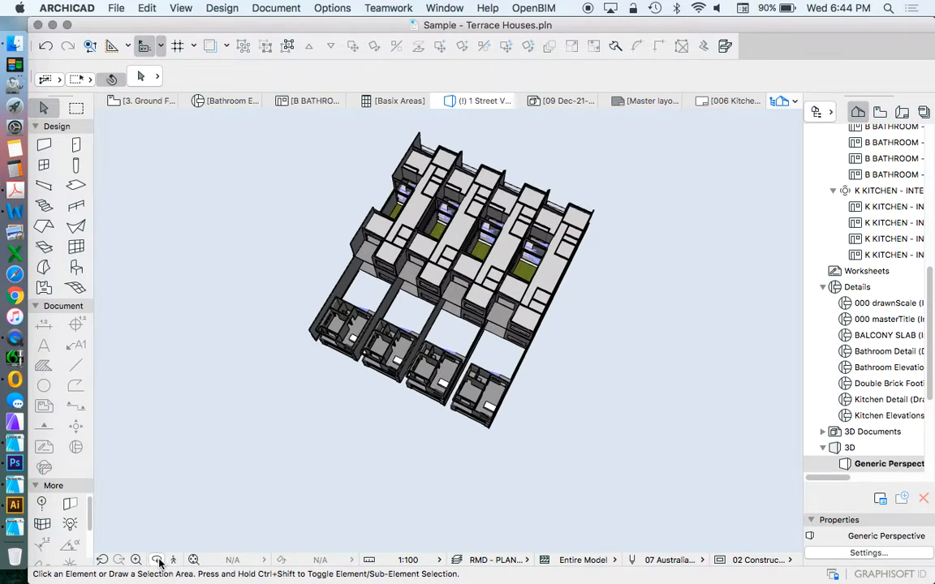
drag(446, 276, 406, 325)
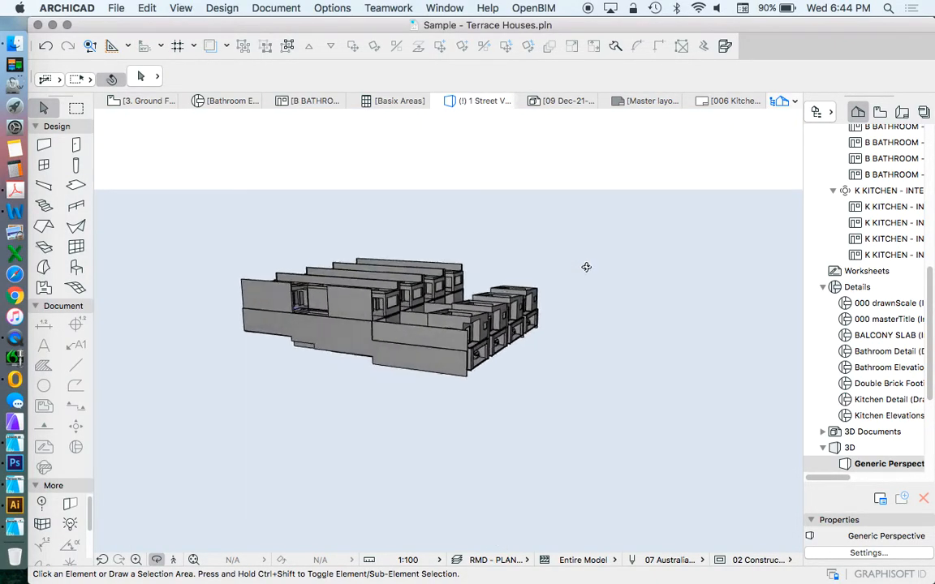
drag(586, 268, 487, 409)
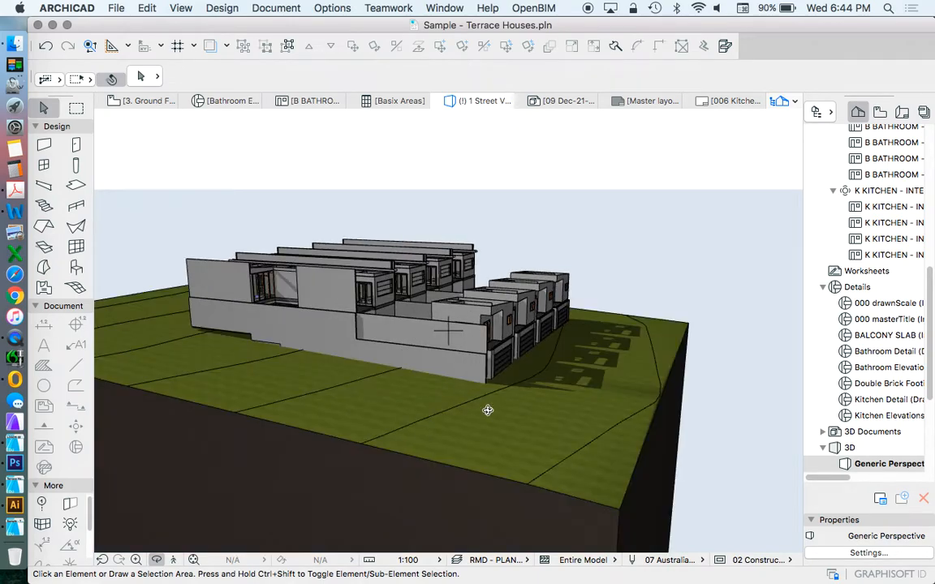
mouse_move(471, 339)
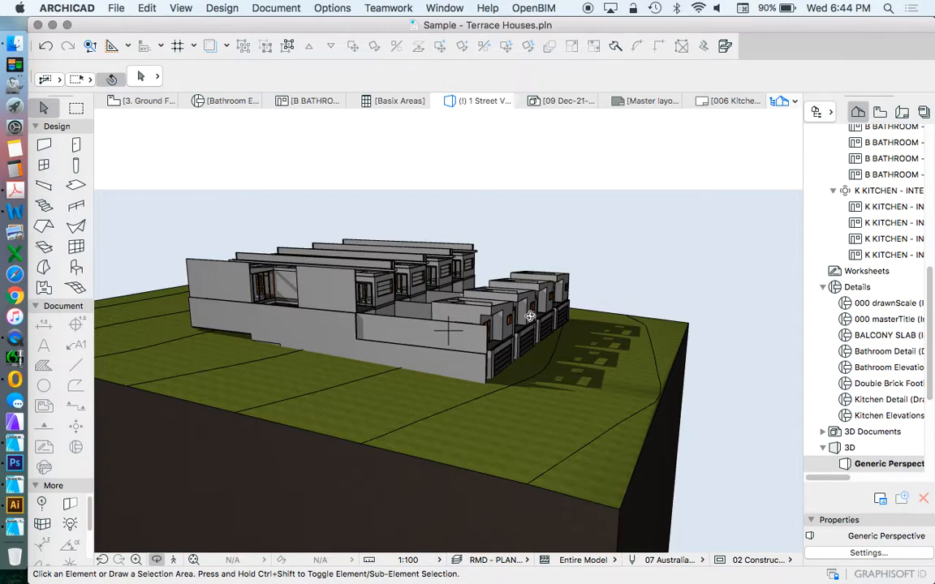
drag(528, 316, 453, 328)
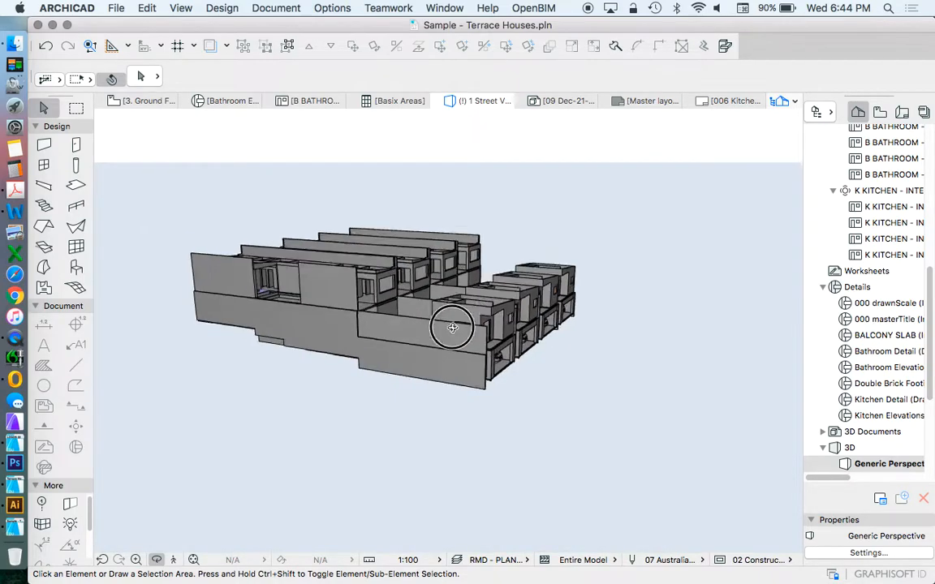
drag(453, 328, 505, 296)
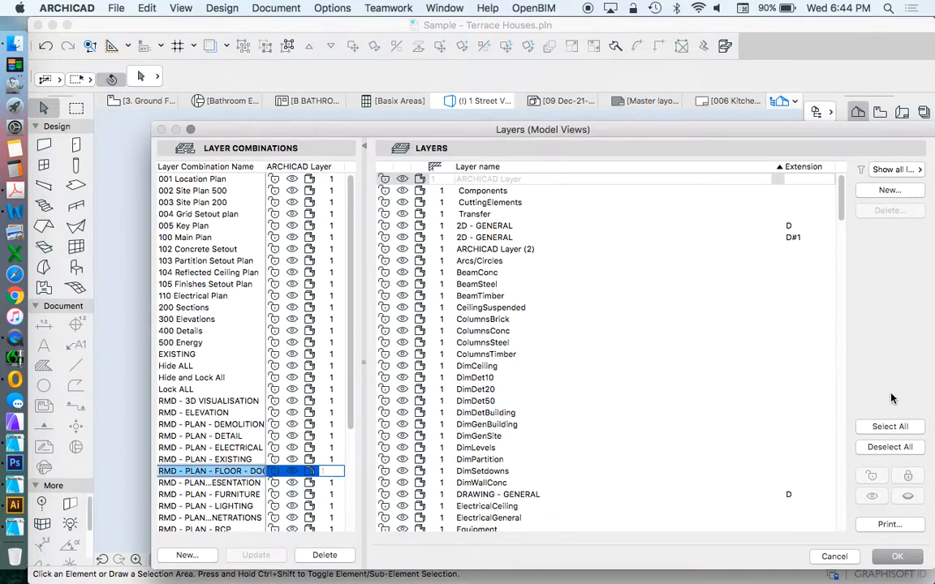
click(889, 426)
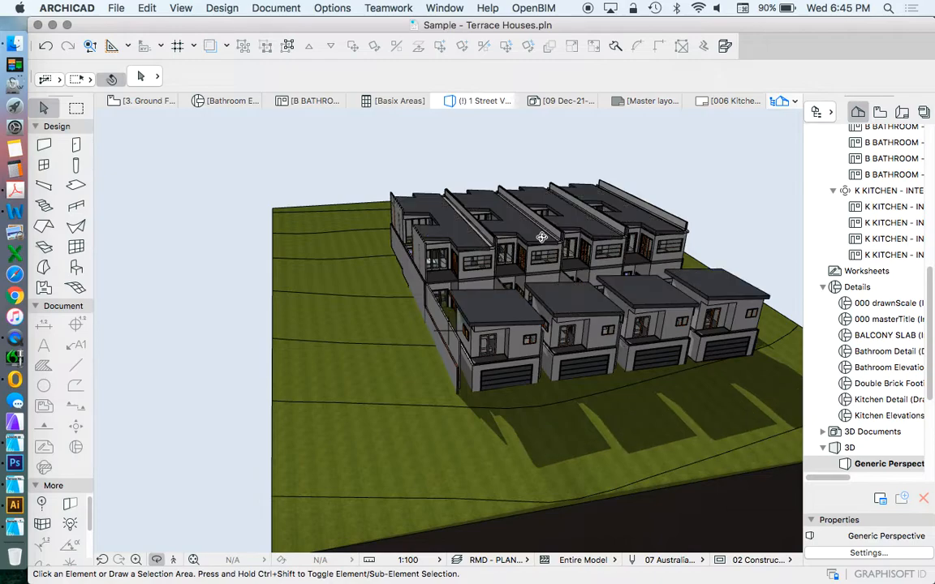
mouse_move(560, 351)
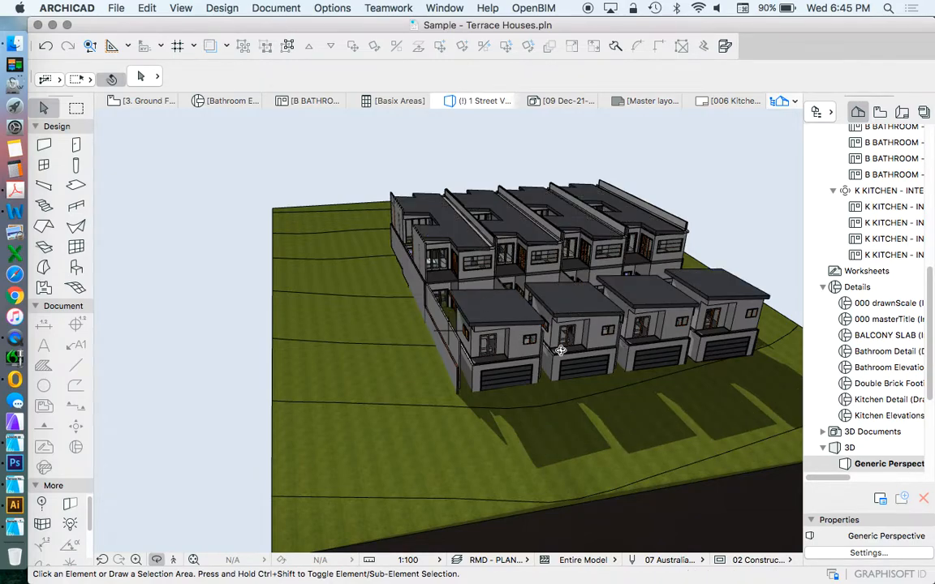
Orbit the model to view the terrace row on its grassed terrain with shadows
drag(560, 351, 461, 359)
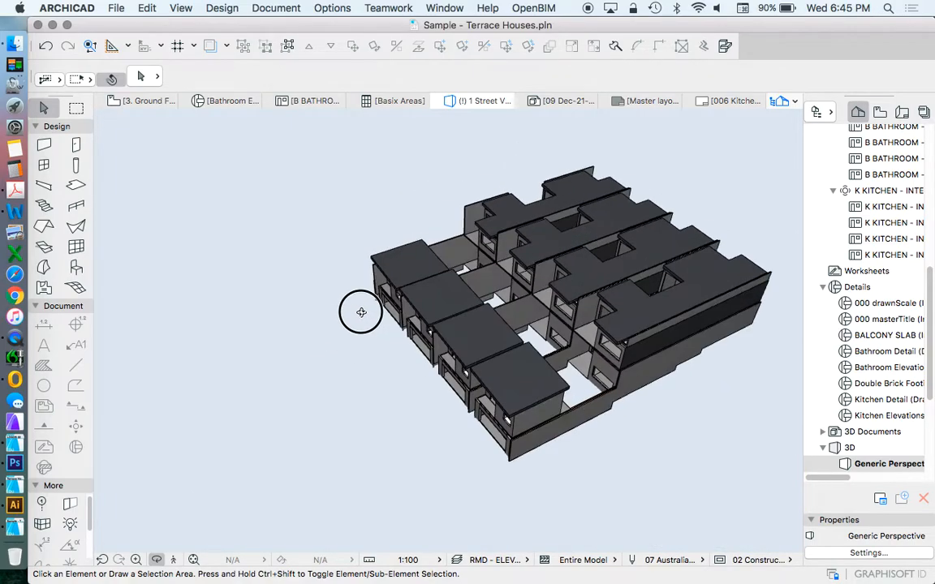
drag(360, 312, 513, 273)
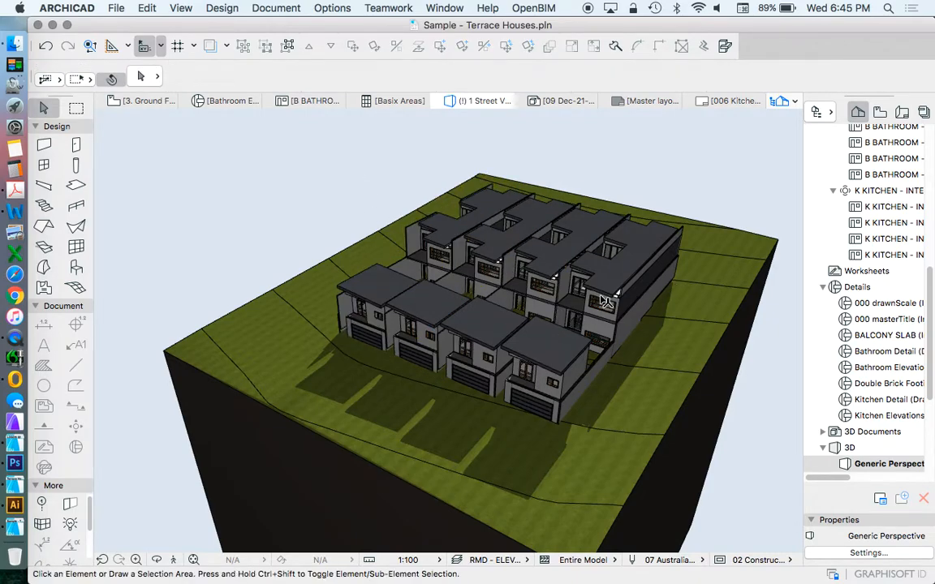
mouse_move(354, 211)
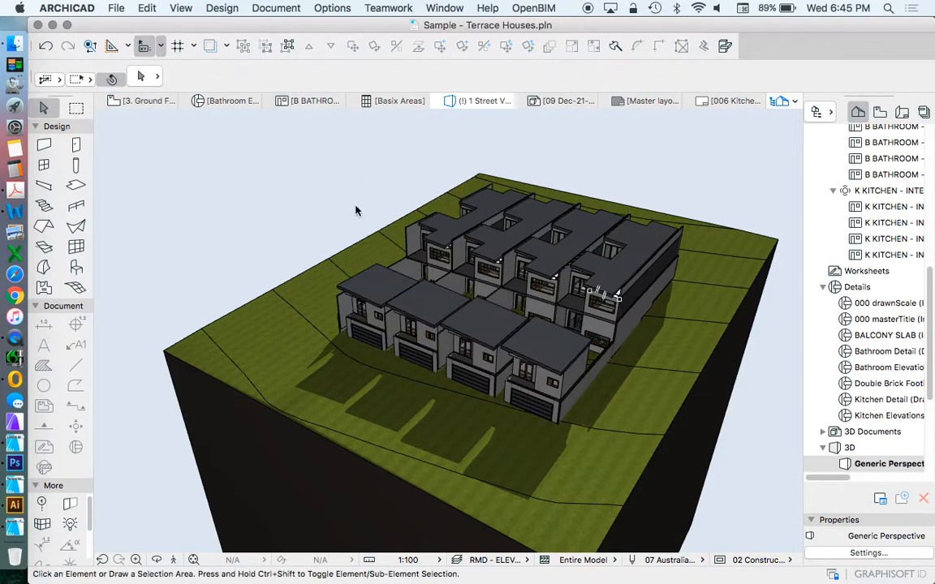
mouse_move(445, 250)
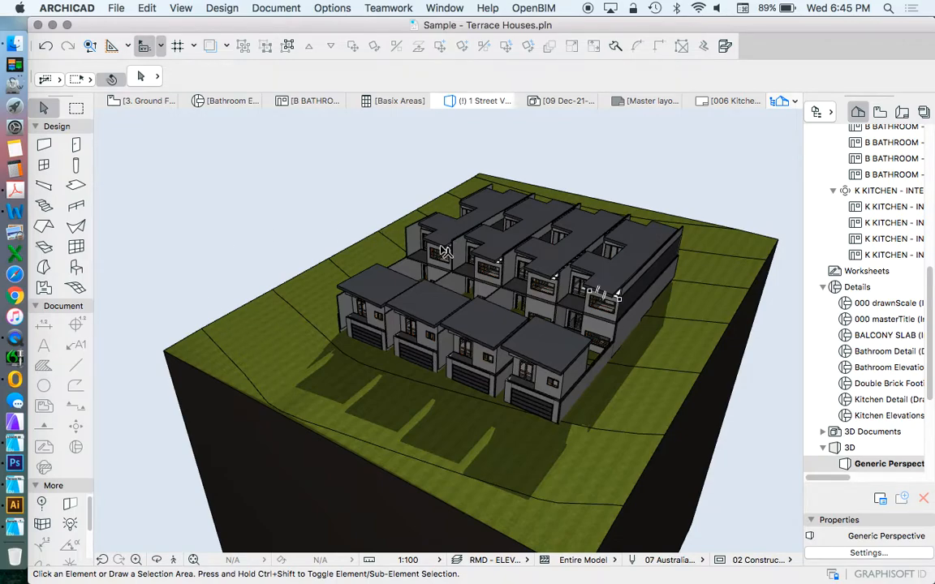
mouse_move(500, 323)
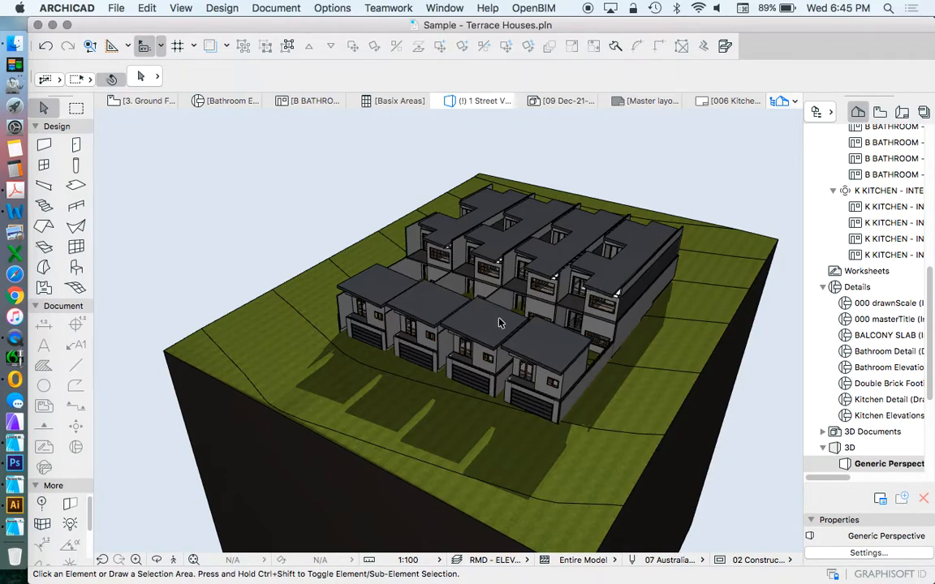
mouse_move(458, 310)
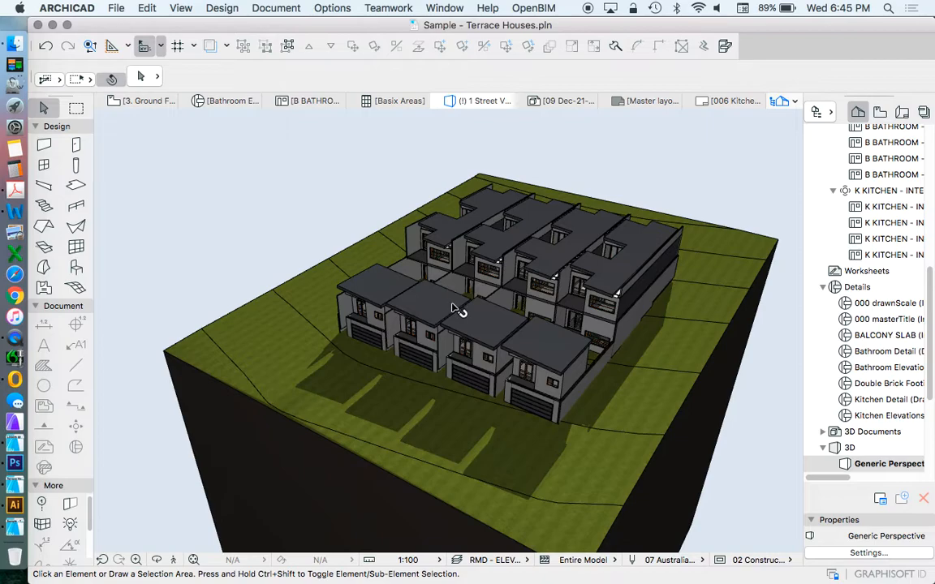
mouse_move(464, 282)
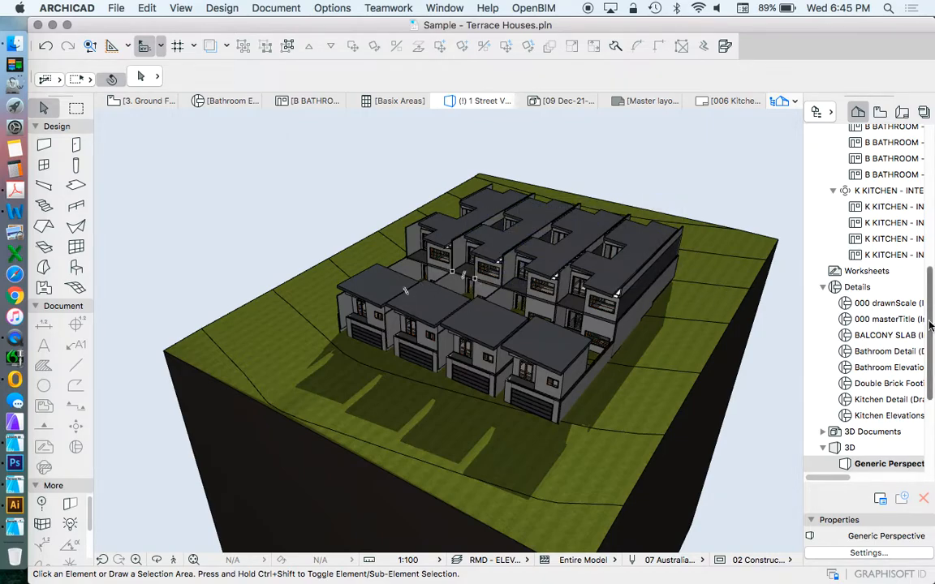
scroll(up, 3)
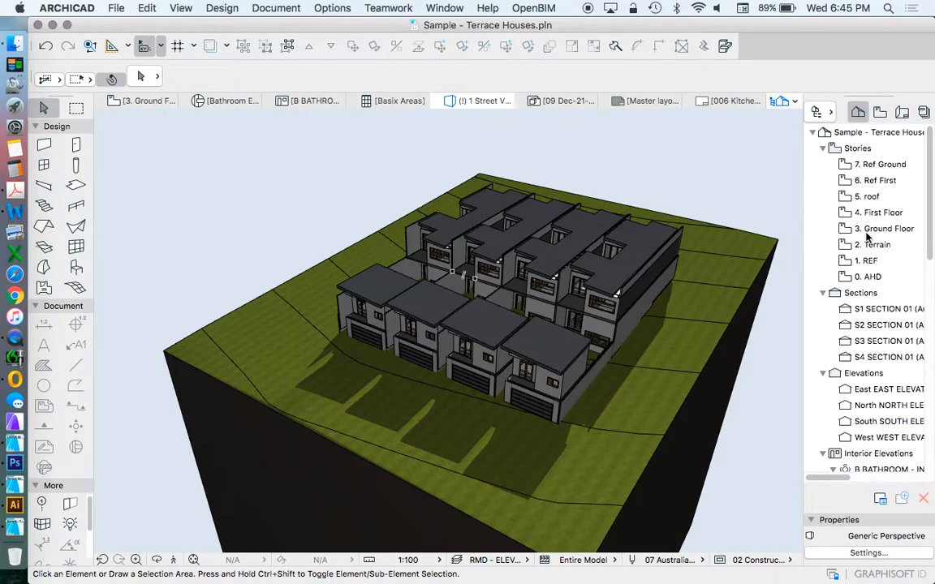
Open the Ground Floor plan and launch the Hotlink Module Manager from File > External Content
double_click(886, 227)
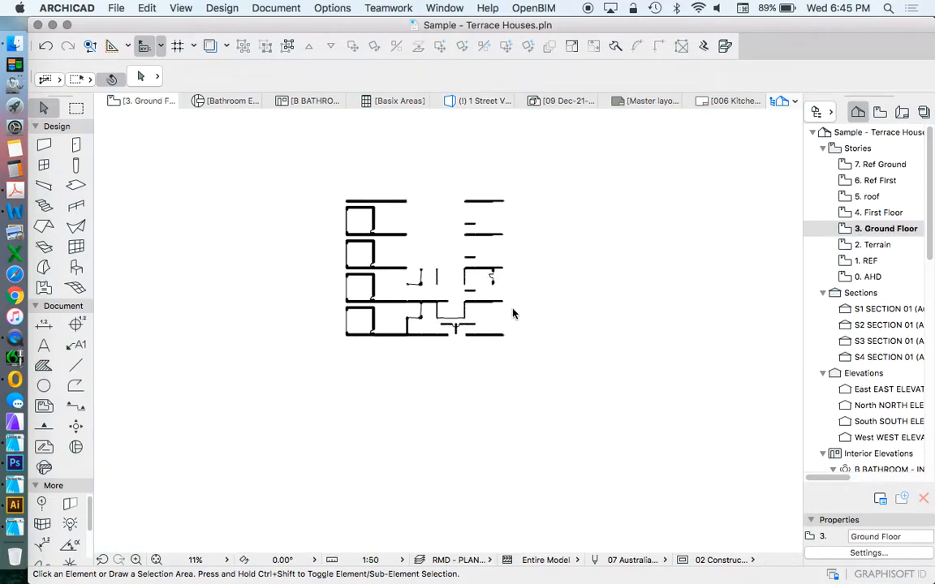
click(116, 9)
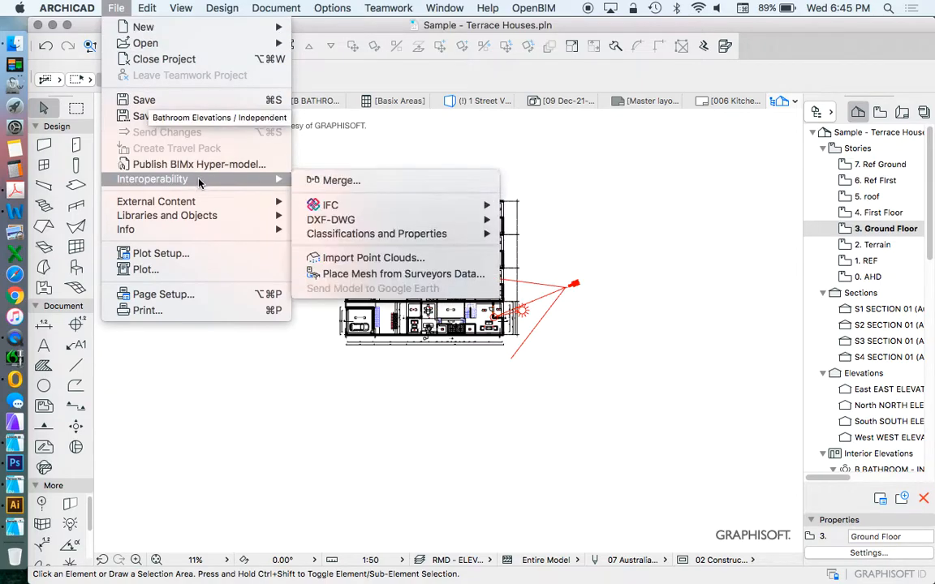
mouse_move(156, 201)
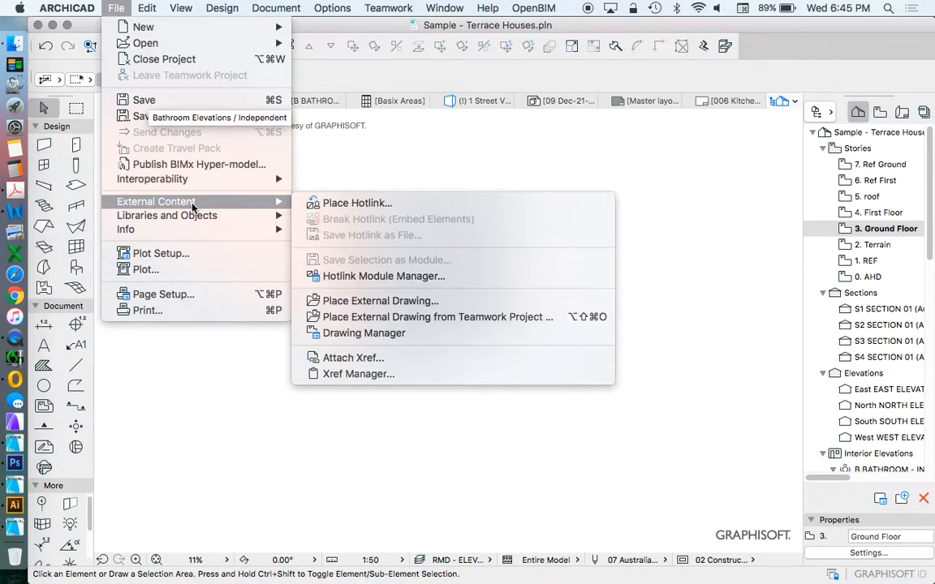
mouse_move(383, 276)
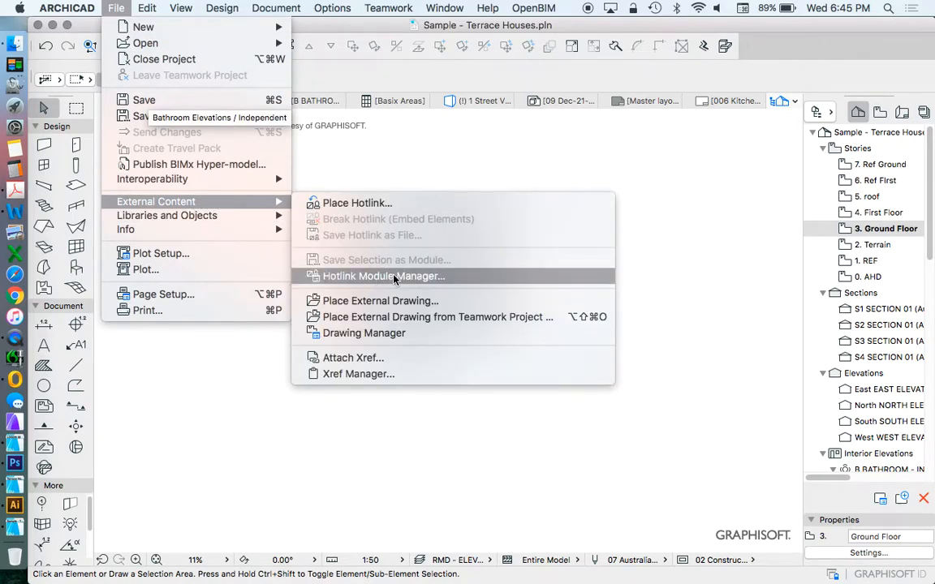
click(383, 276)
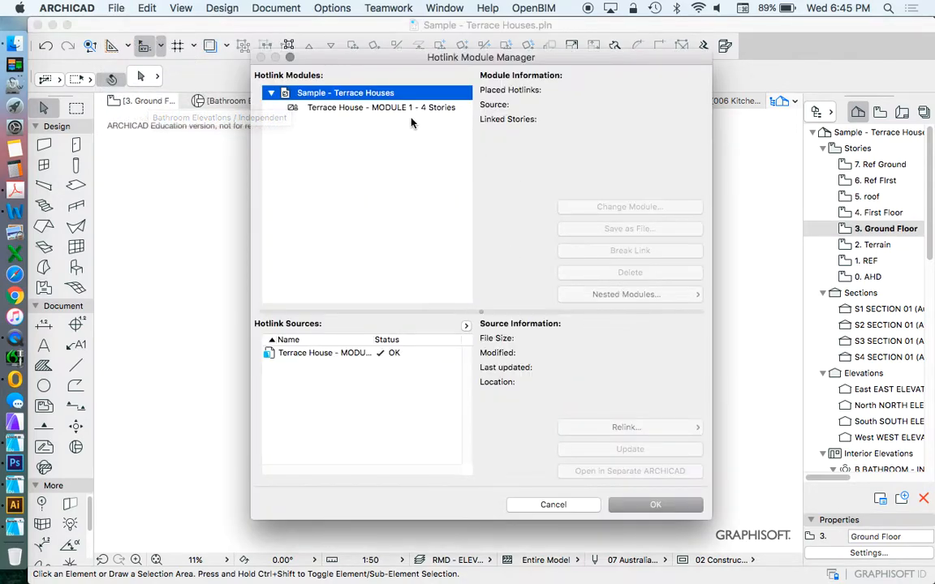
Select the Terrace House MODULE 1 source to show its 3 placed hotlinks linking All Stories
click(380, 107)
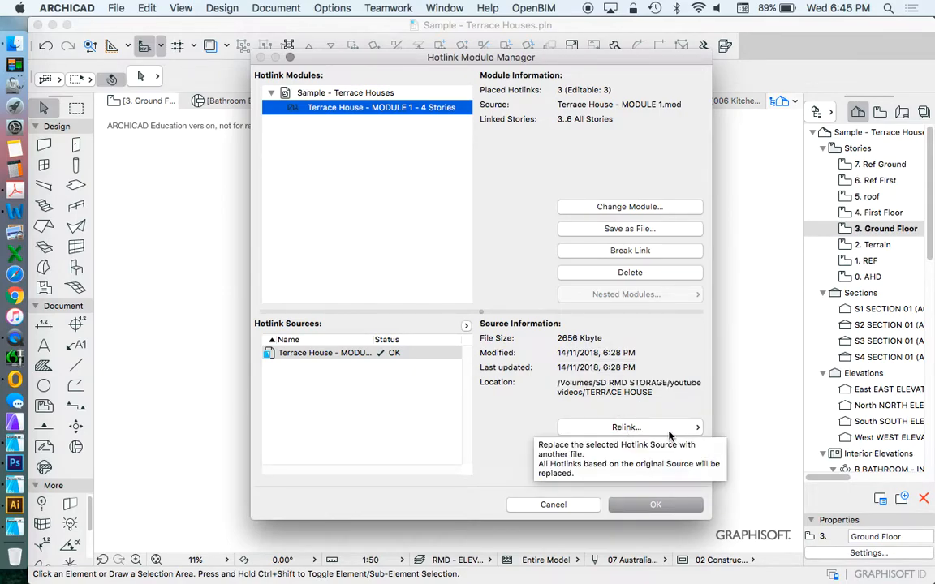
mouse_move(630, 250)
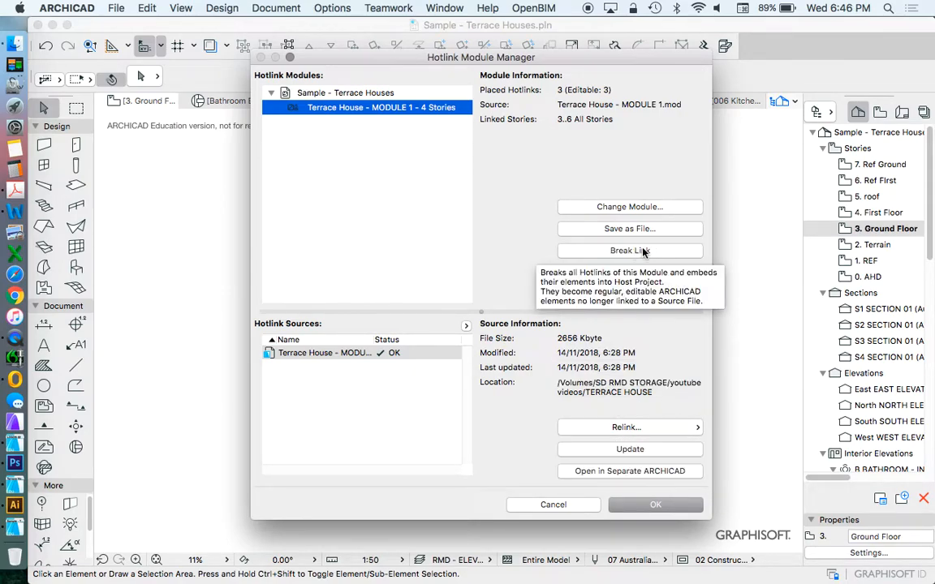
mouse_move(630, 208)
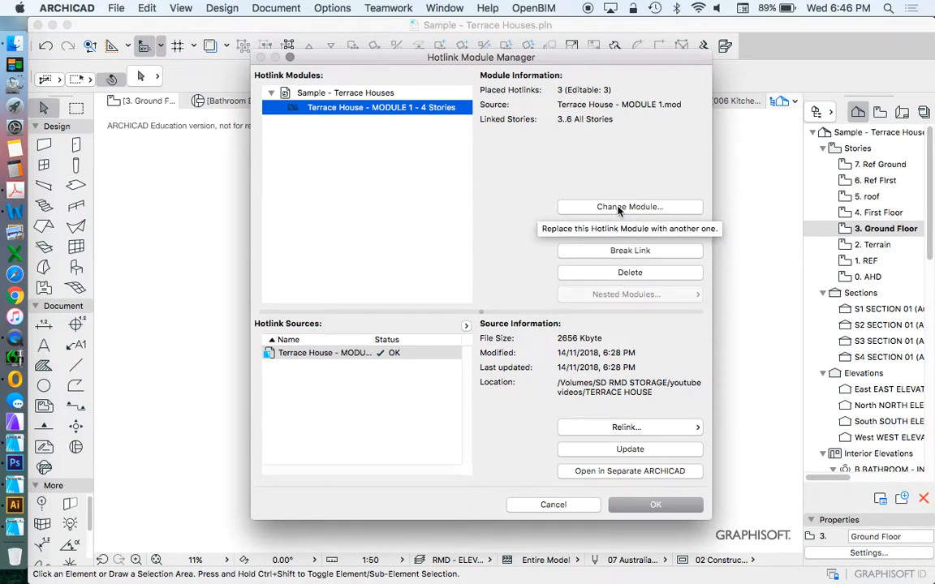
mouse_move(630, 250)
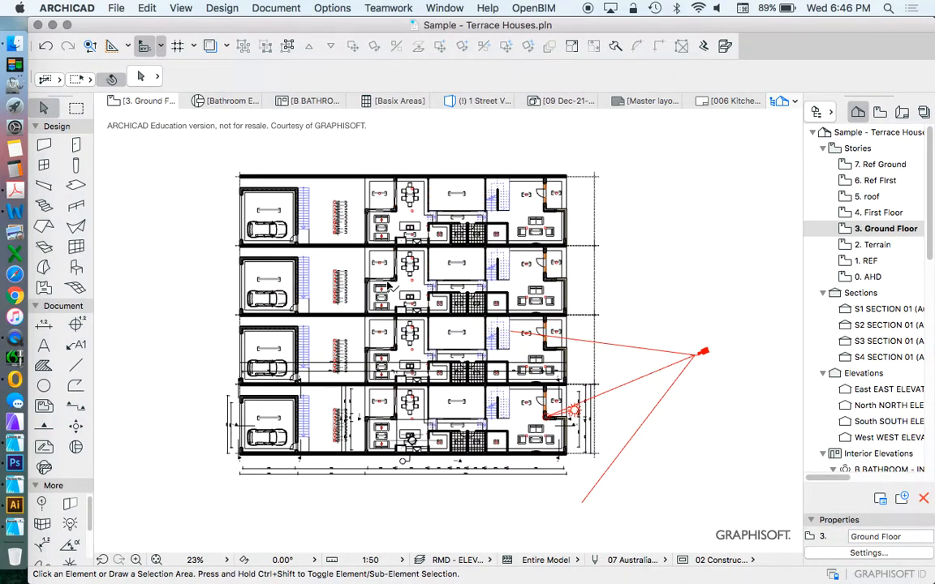
mouse_move(307, 234)
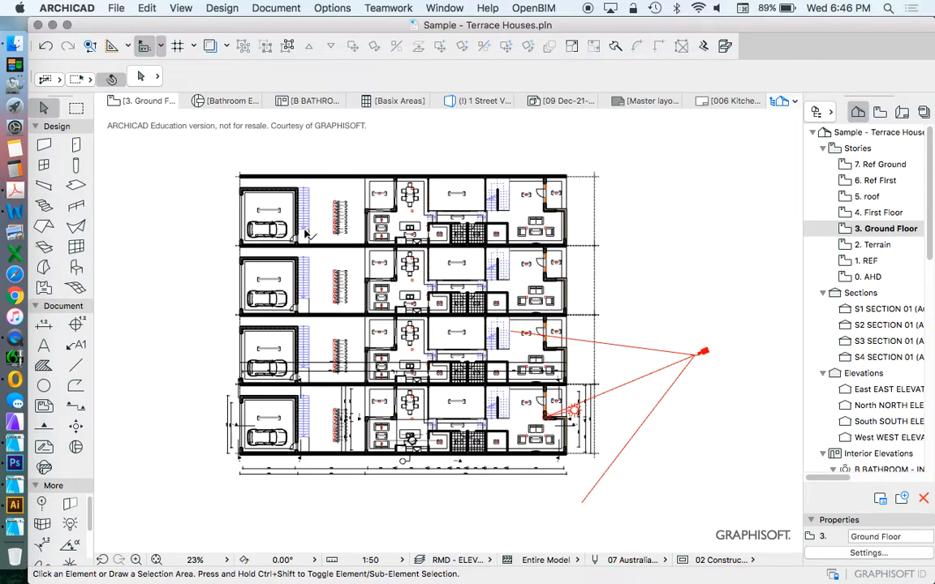